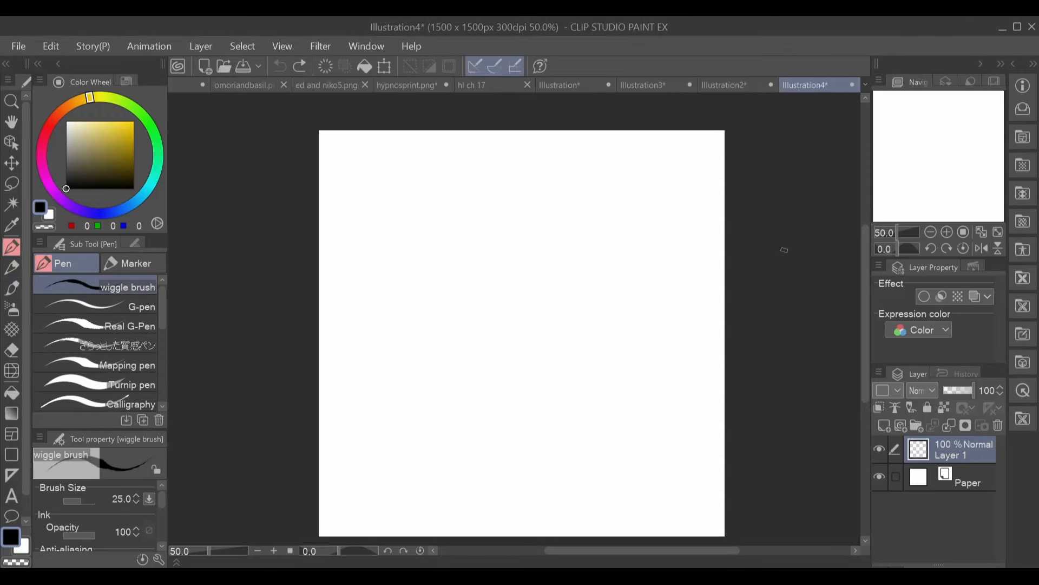
Sketch the spiky-haired head, neck and torso with the square texture brush, then scale/rotate the sketch.
left_click(12, 285)
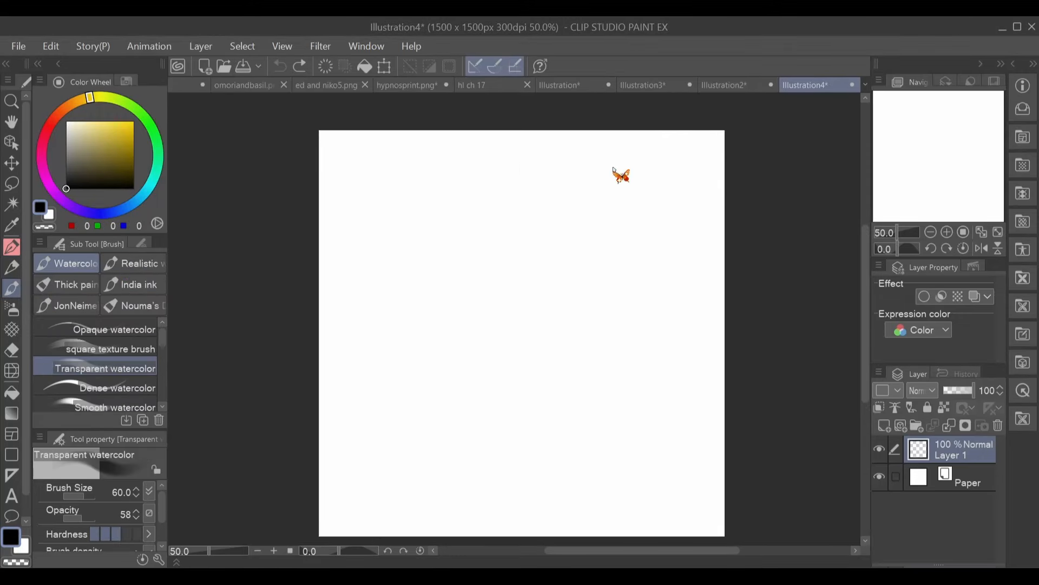
left_click(110, 349)
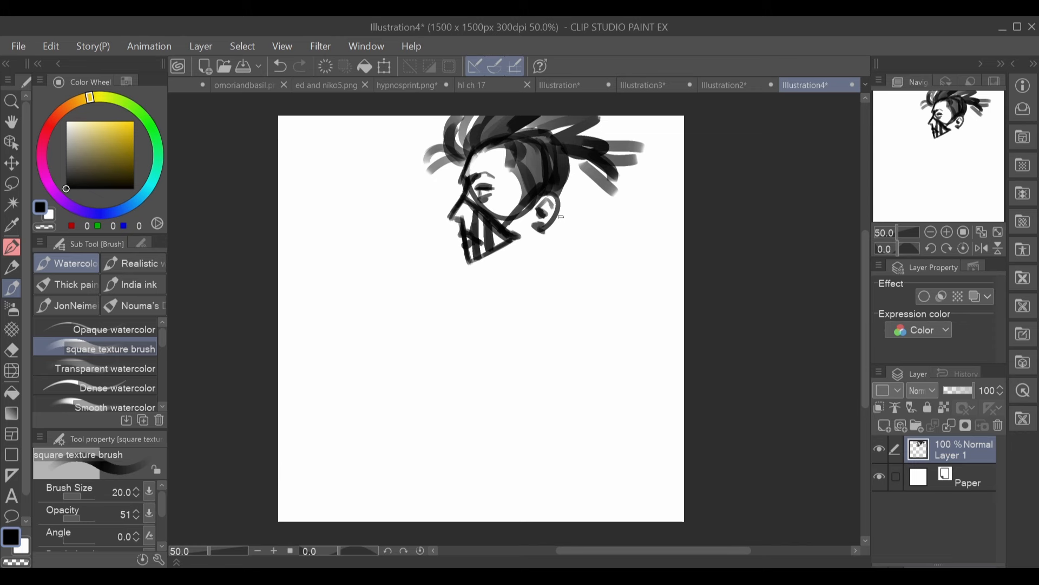
left_click(383, 66)
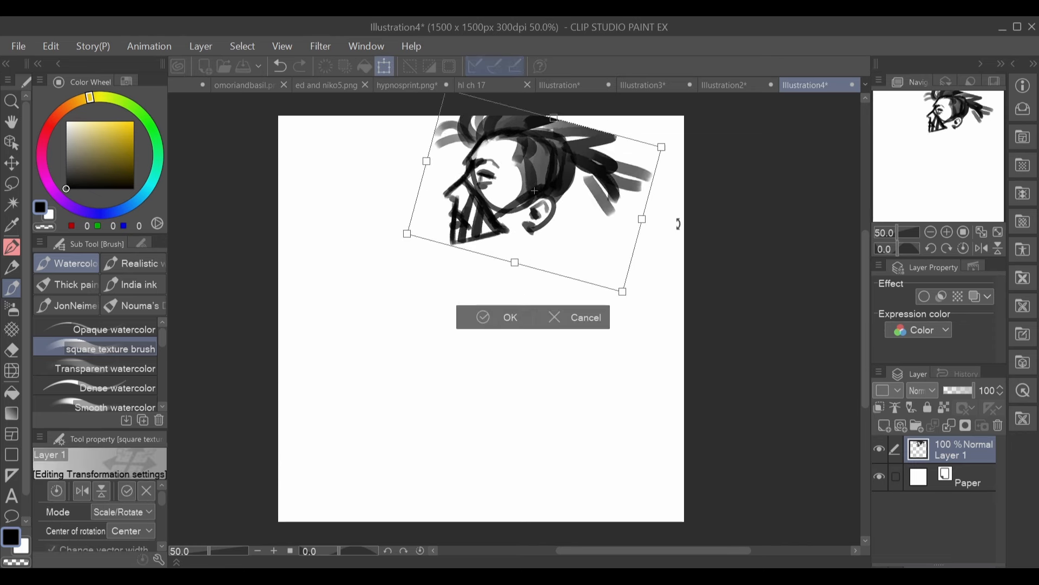
left_click(510, 317)
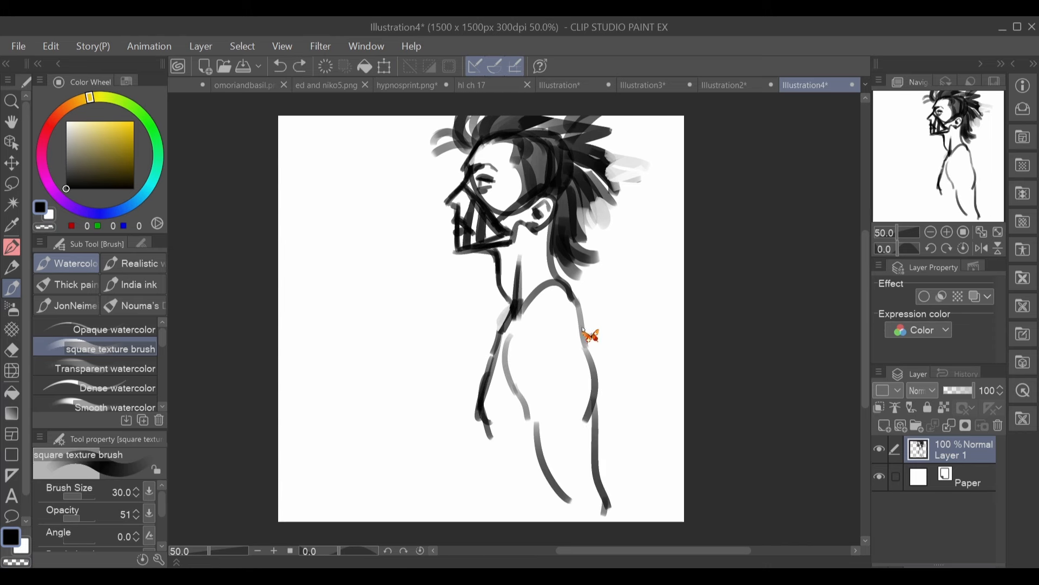
left_click(383, 66)
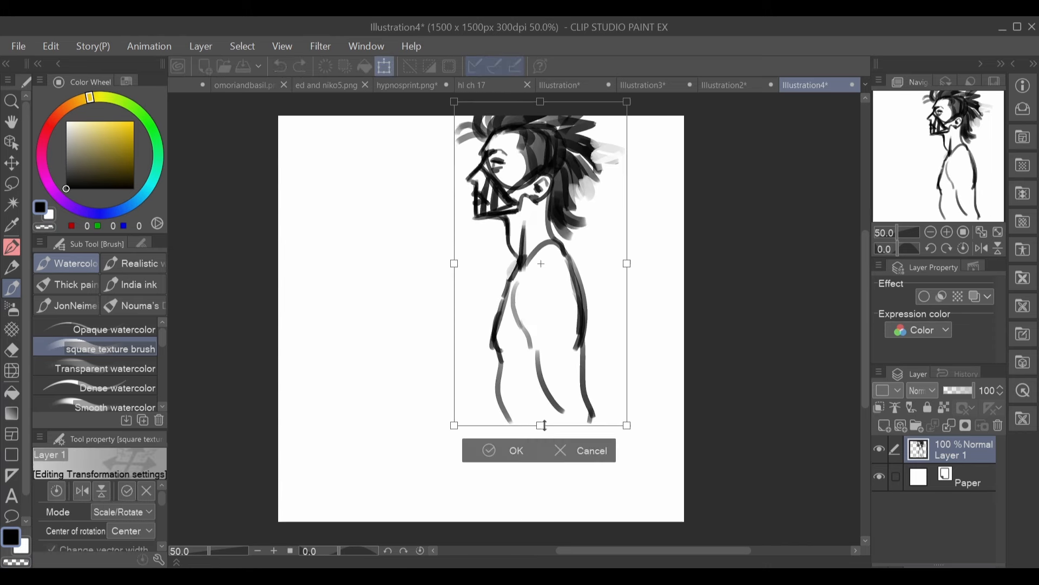
Paint the dark olive background and yellow-green skin on new layers and dot the mask studs.
left_click(516, 451)
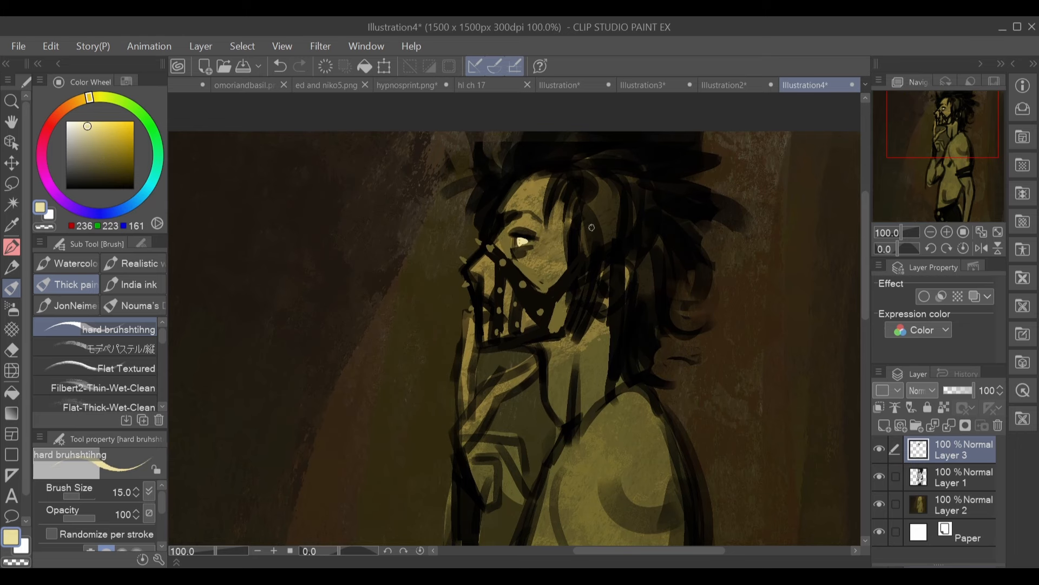
Detail the eye and mask, merge Layer 3 into Layer 2, and lasso the figure's outline.
left_click(100, 349)
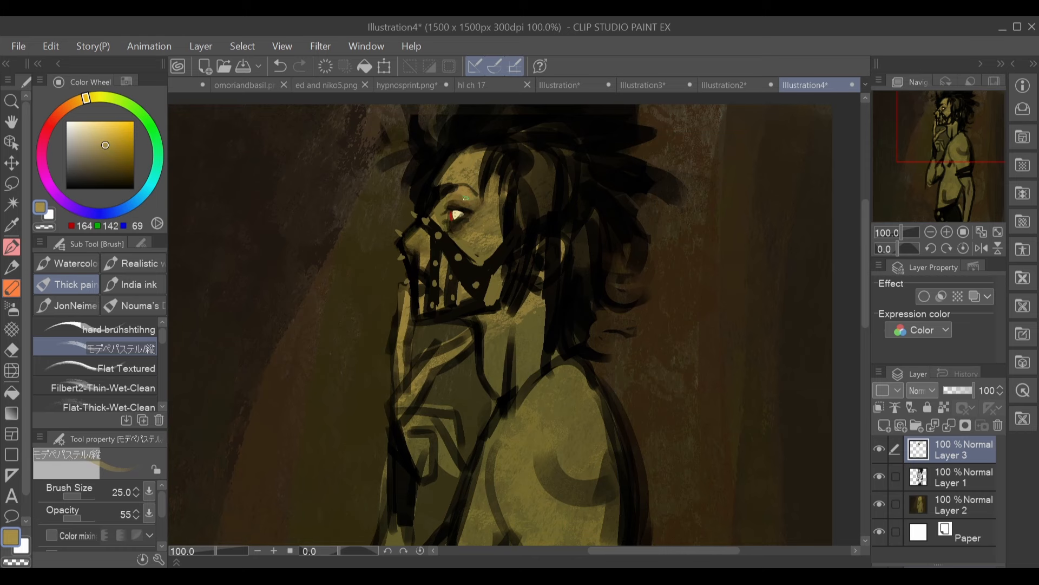
left_click(468, 182)
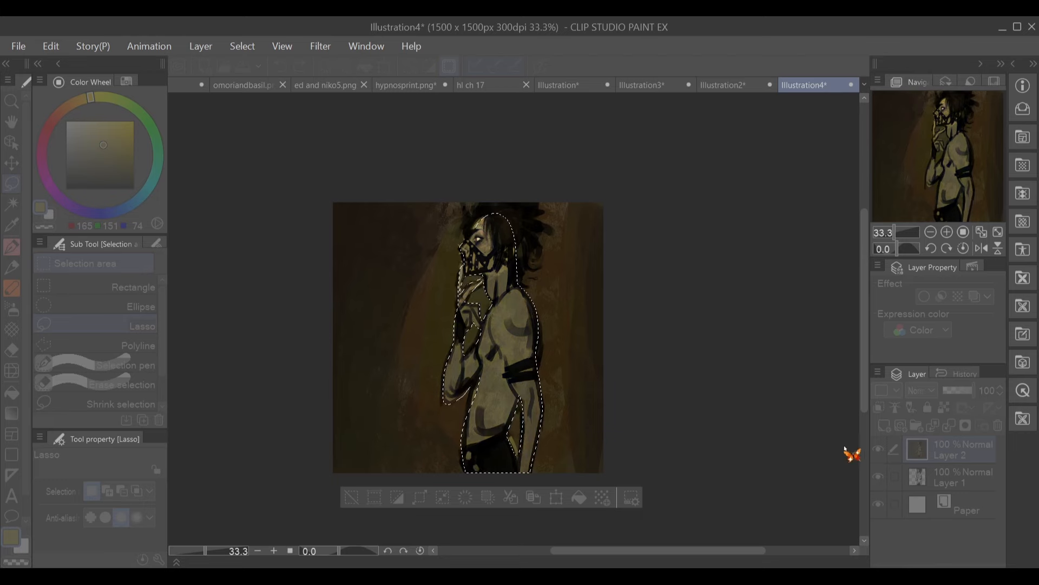
Shift Layer 2 to darker brown tones and rework the hair with the hard brush.
left_click(962, 449)
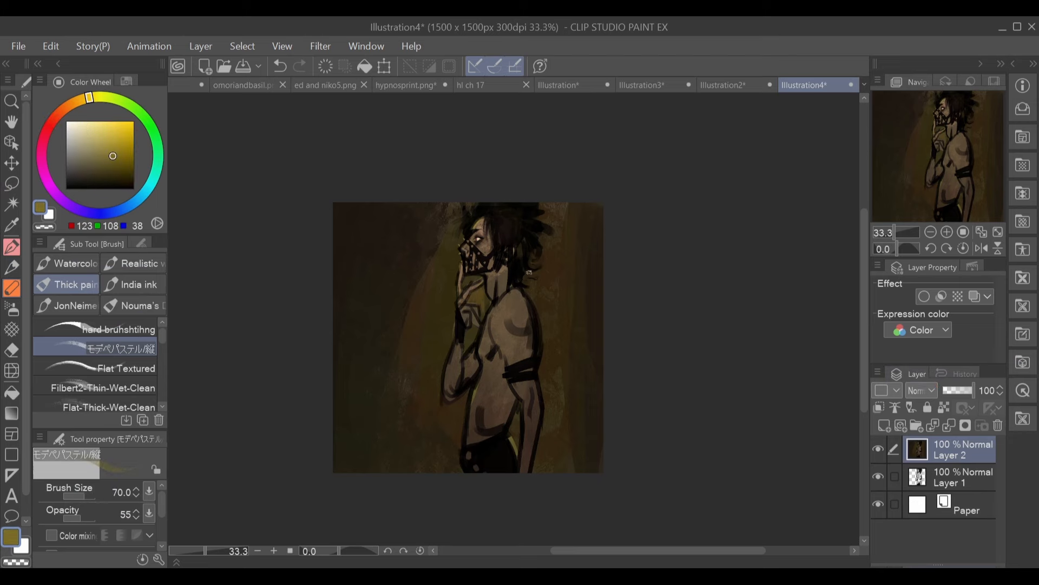
left_click(948, 232)
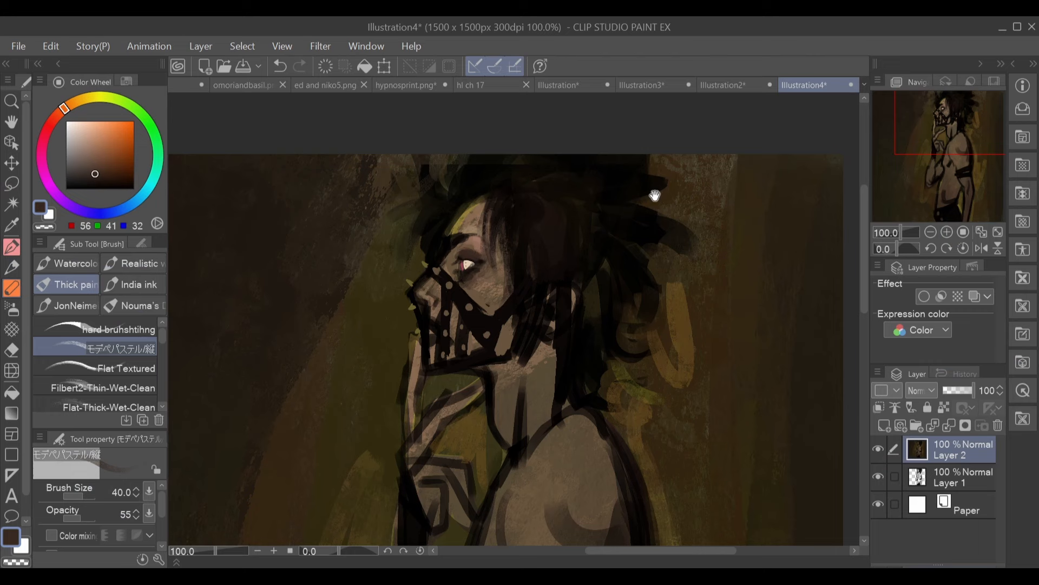
left_click(119, 329)
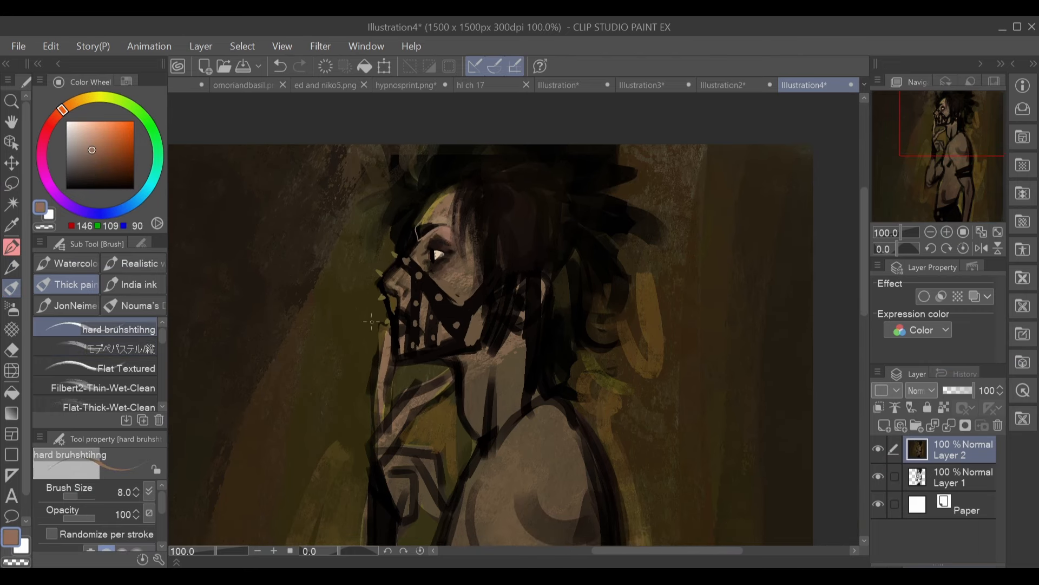
left_click(103, 350)
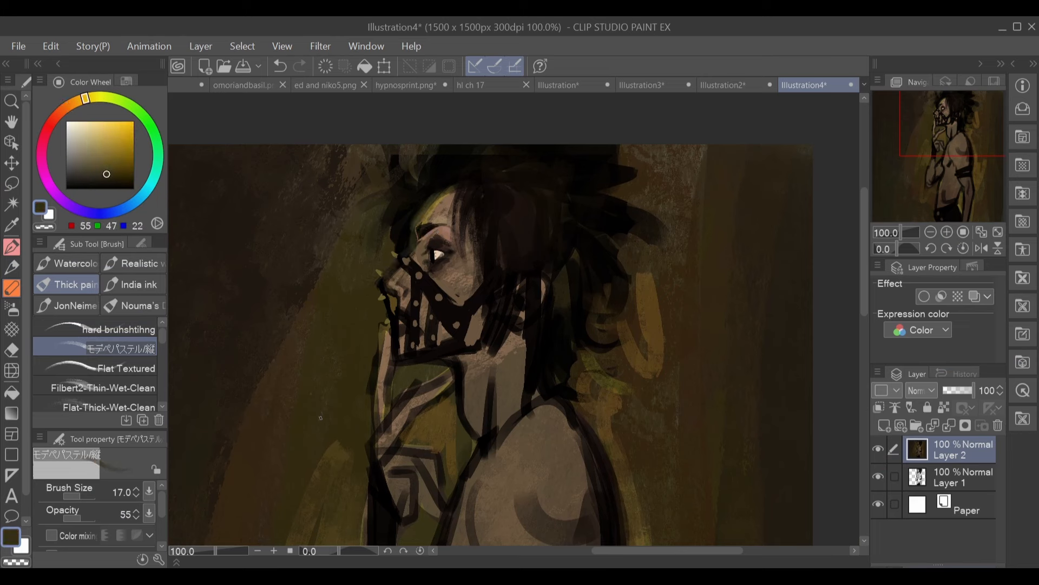
Refine the face, lit eye and mask studs with the pastel brush and picked colours.
left_click(118, 329)
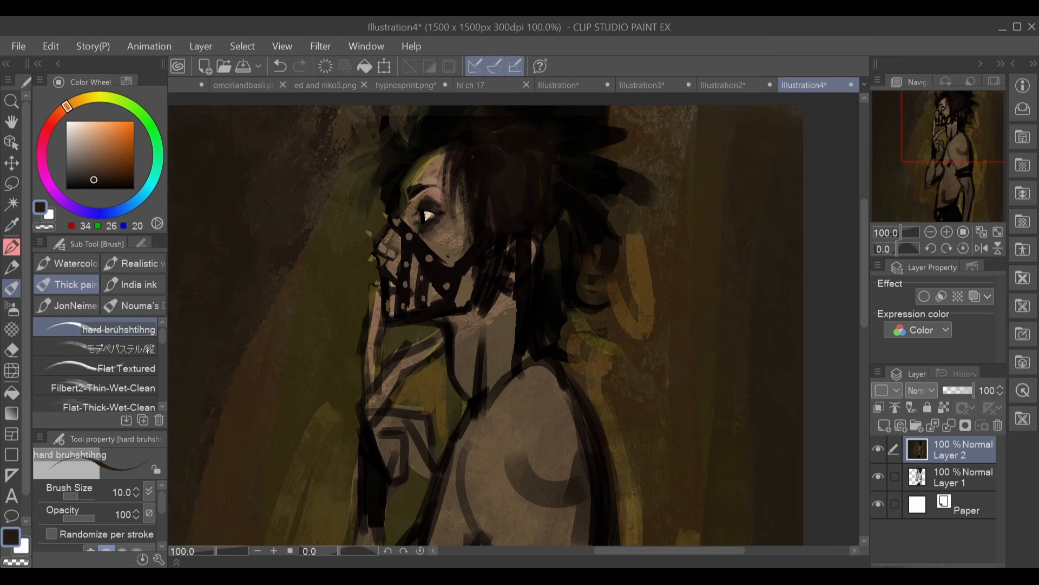
left_click(100, 349)
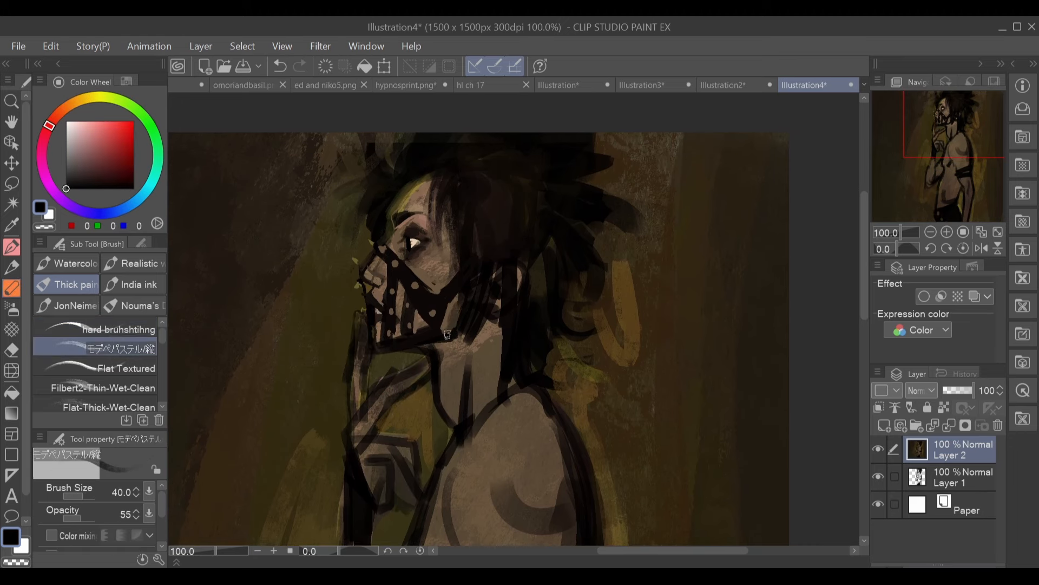
left_click(93, 154)
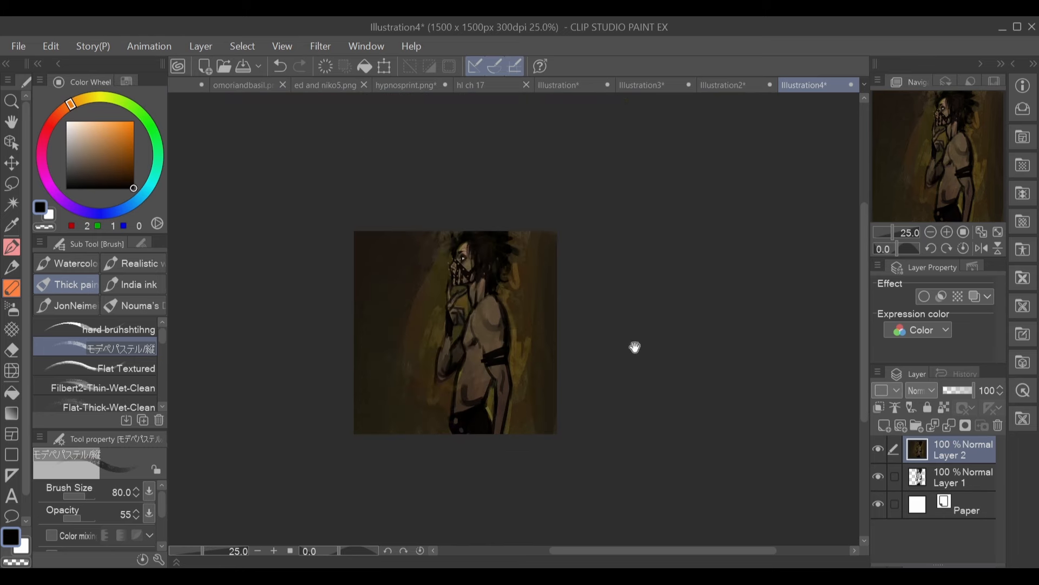
Duplicate Layer 2, flip to check, paint torso and arm highlights, then flip back and merge.
left_click(948, 232)
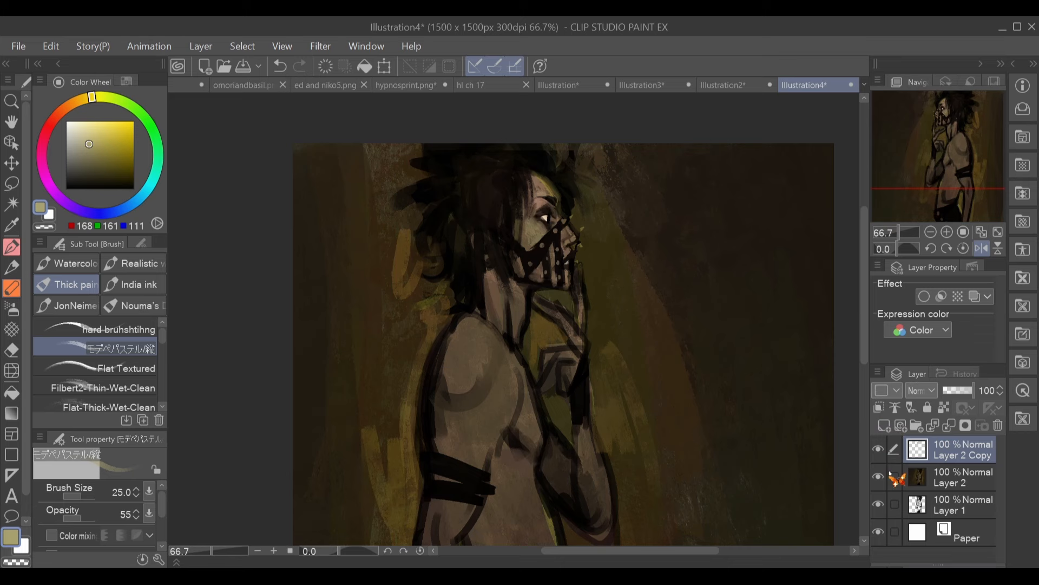
left_click(998, 425)
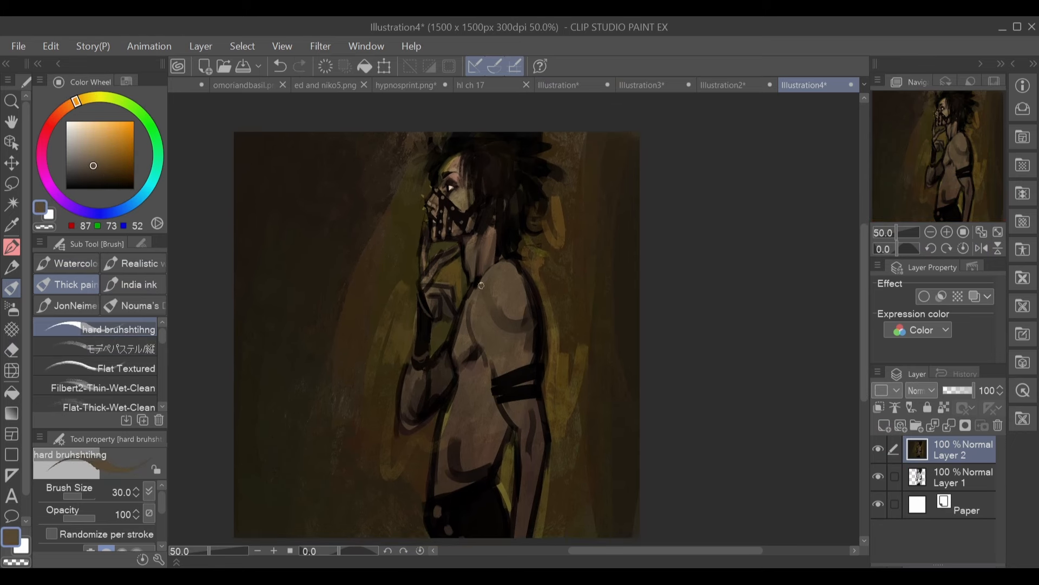
Render the studs and straps of the face mask with Thick paint brushes while zoomed in.
left_click(113, 350)
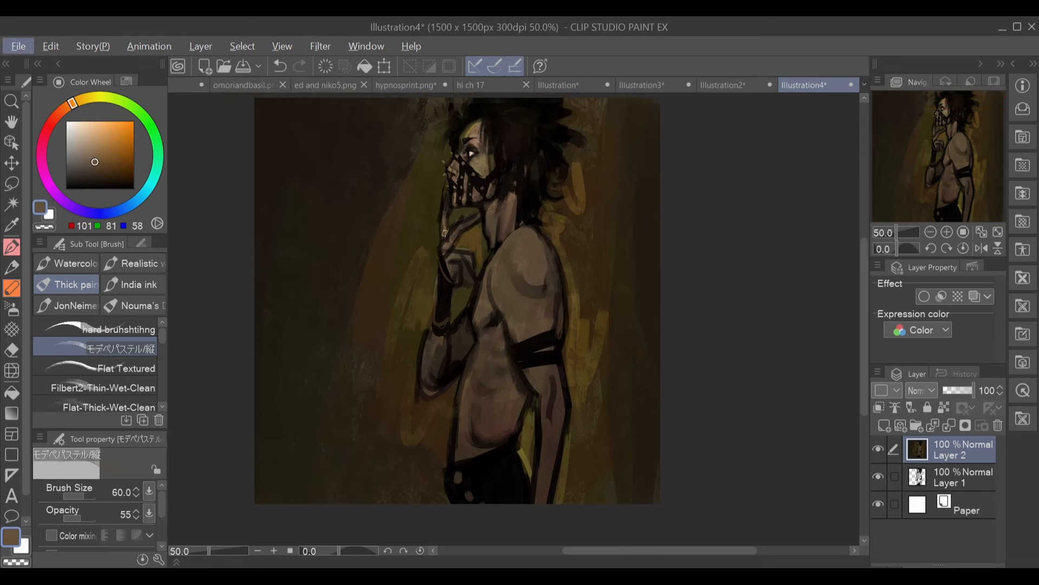
left_click(119, 329)
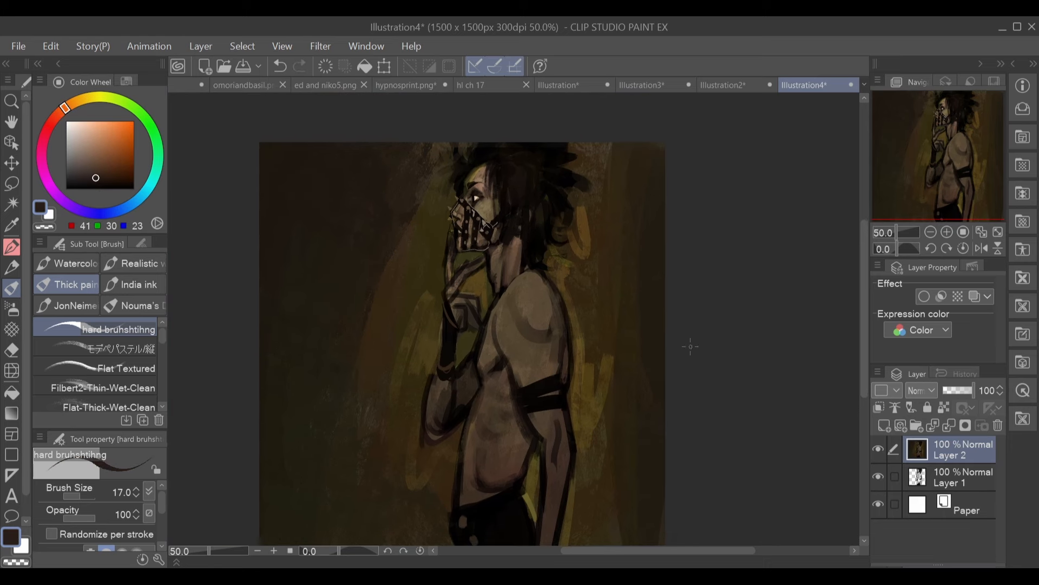
left_click(99, 350)
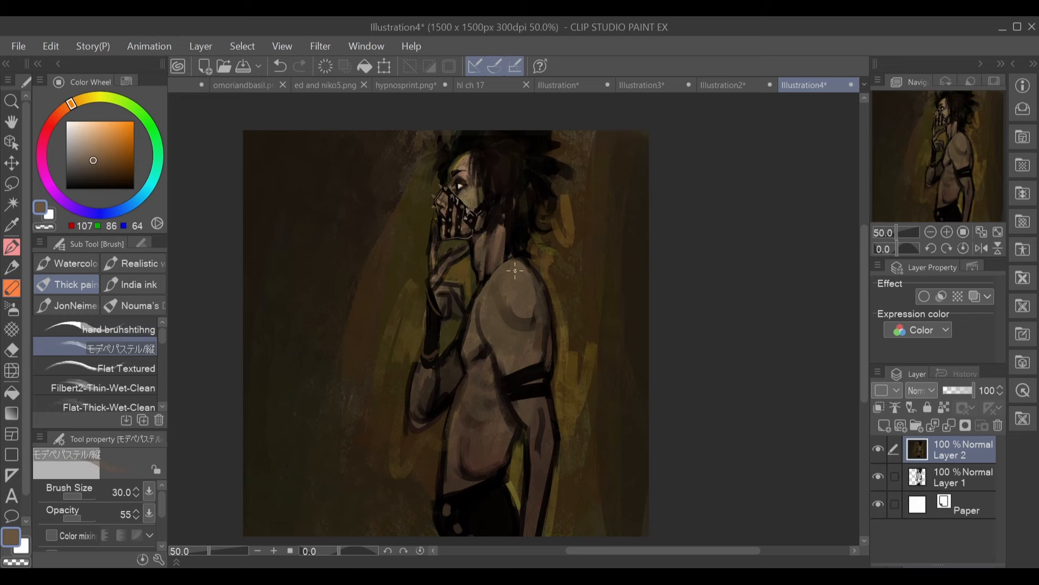
left_click(91, 148)
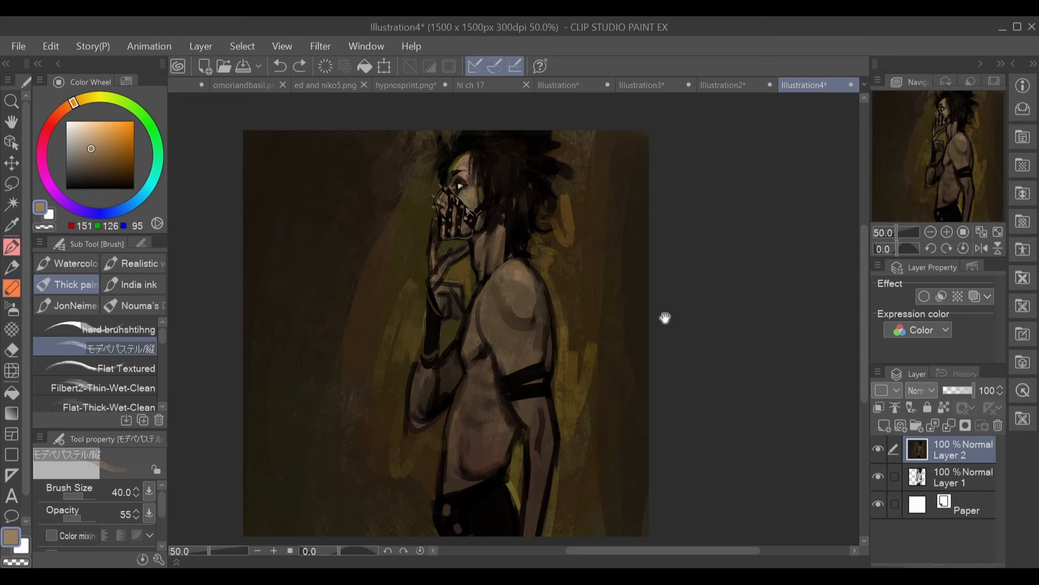
left_click(119, 329)
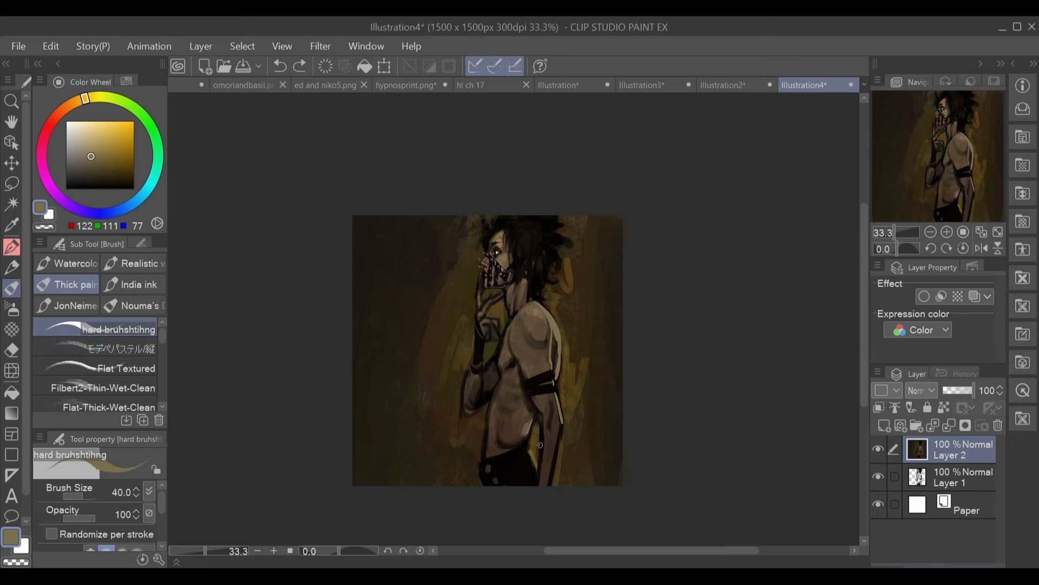
Add studs and shading to the armband and a pale rim light along the hair and back.
left_click(100, 350)
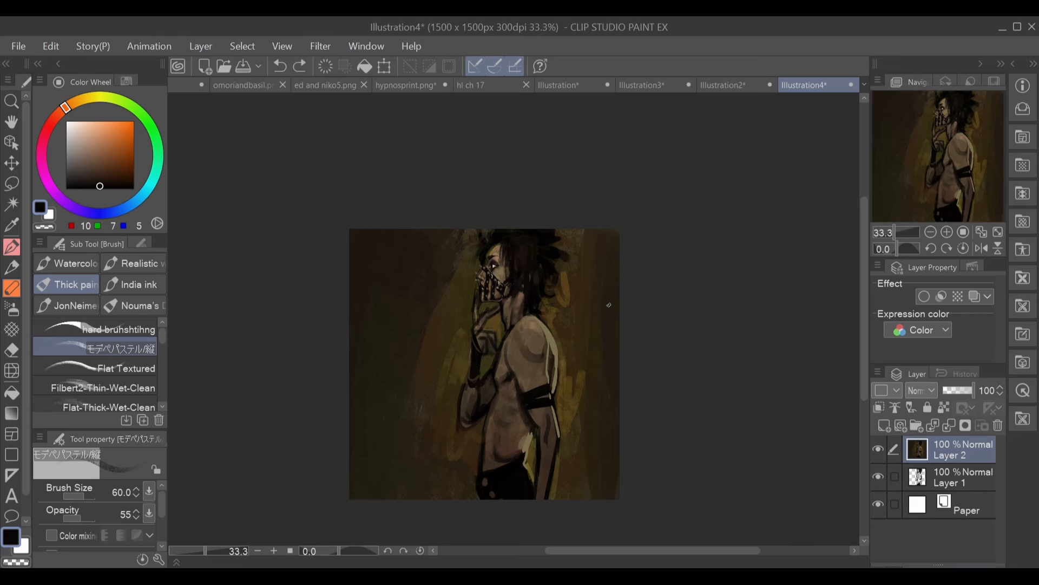
left_click(91, 156)
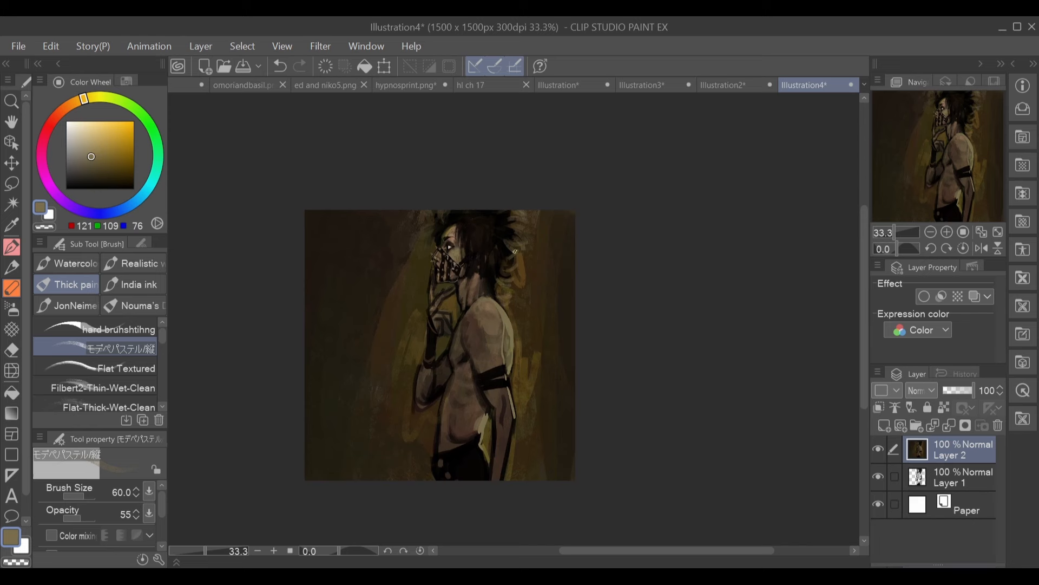
left_click(118, 329)
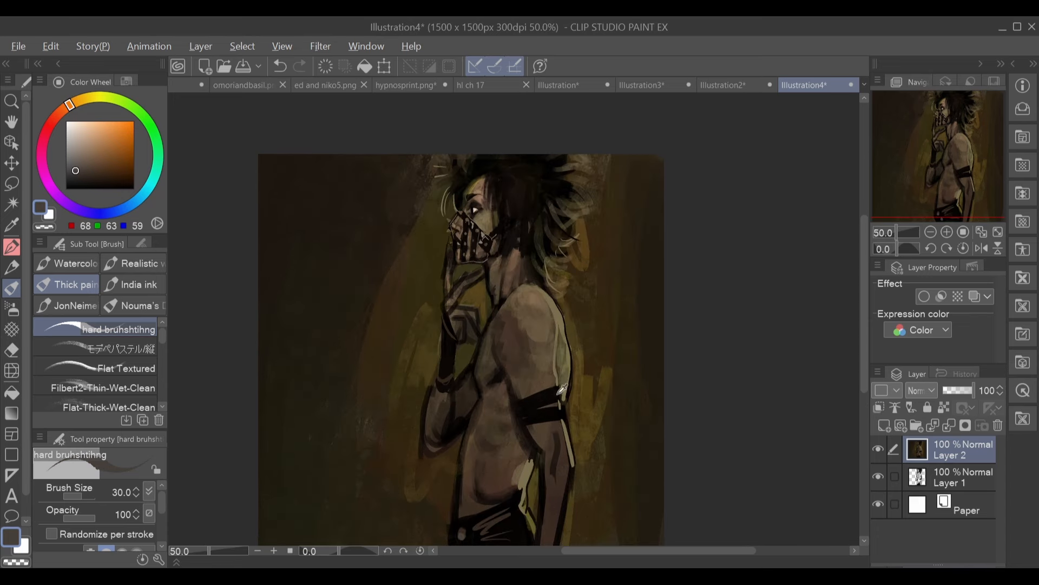
left_click(88, 173)
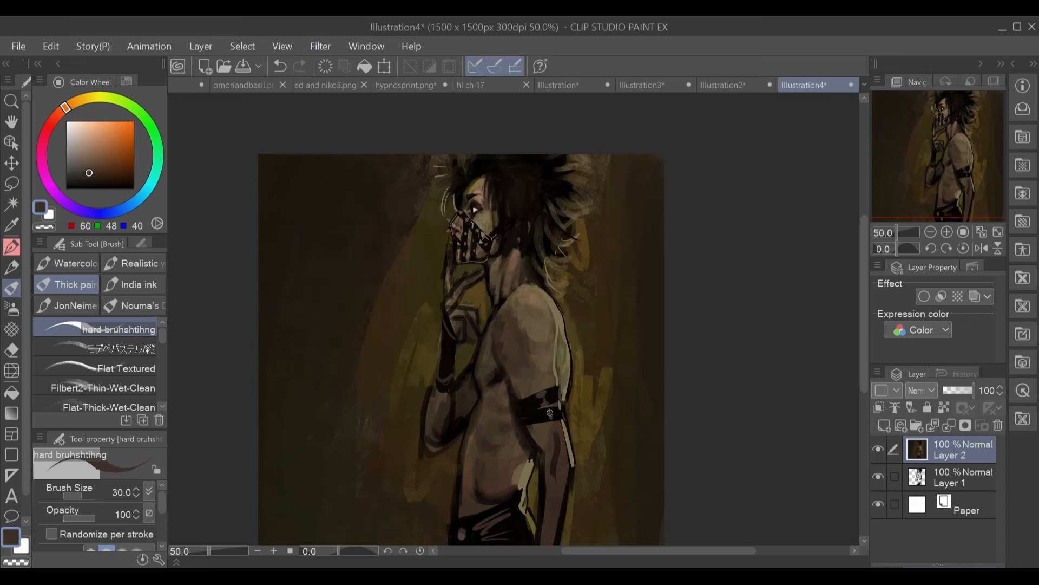
left_click(112, 350)
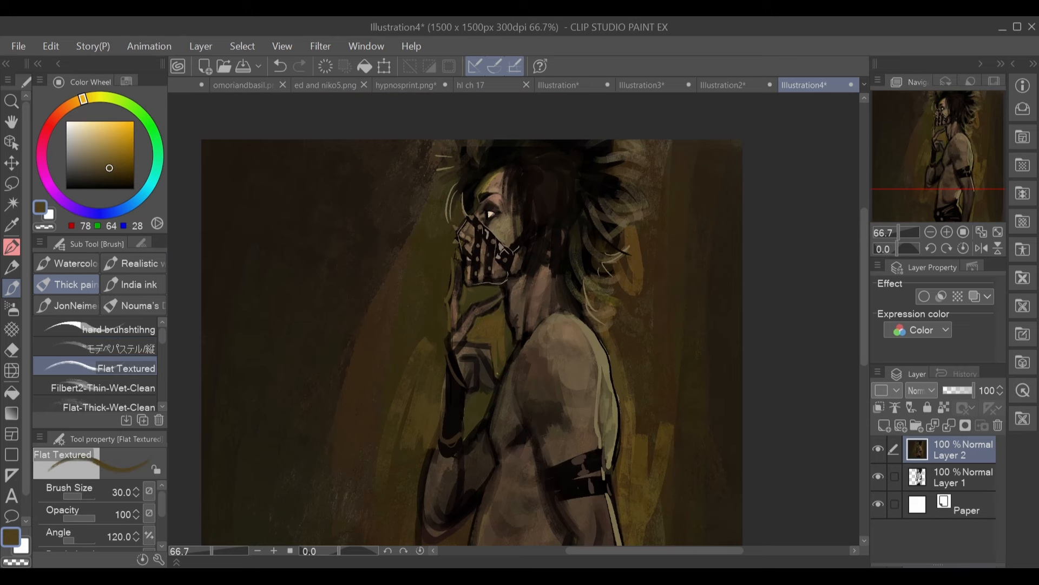
Paint light skin-tone highlights on the shoulder, chest and raised arm with the Flat Textured brush.
left_click(102, 186)
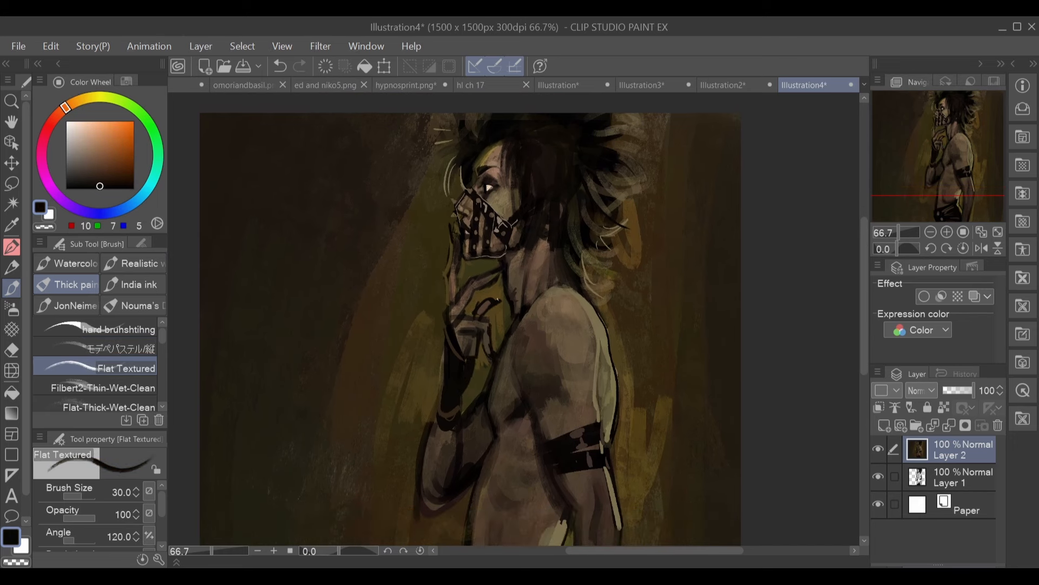
left_click(93, 184)
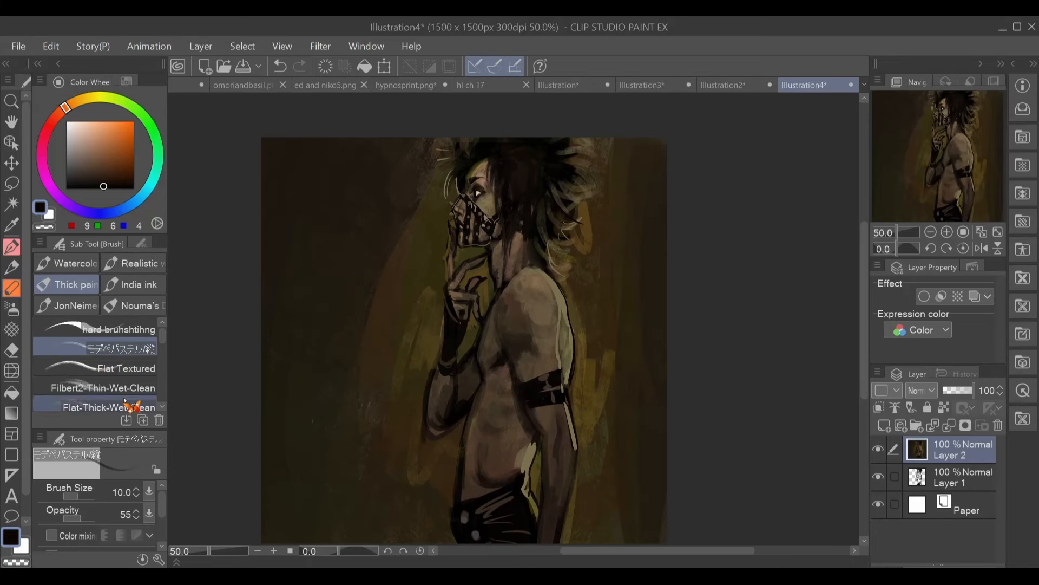
left_click(126, 368)
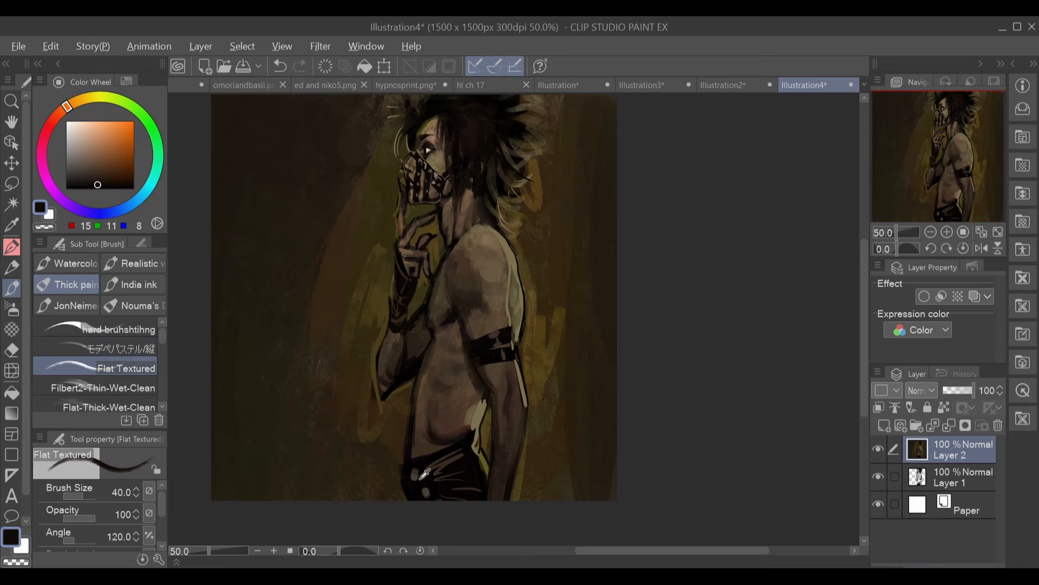
left_click(78, 175)
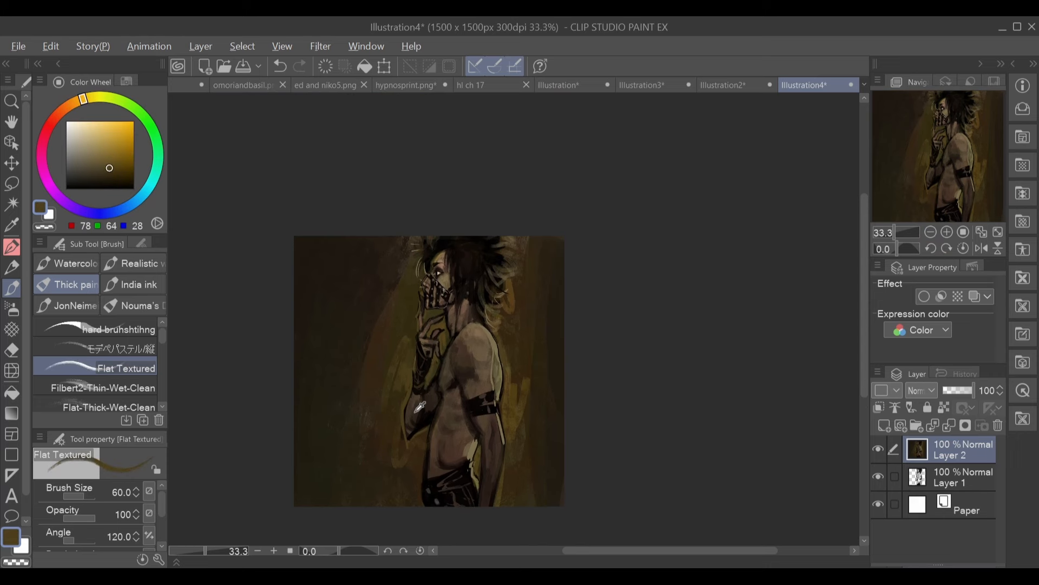
Paint pale highlights through the hair strands with Flat Textured and pastel brushes.
left_click(106, 187)
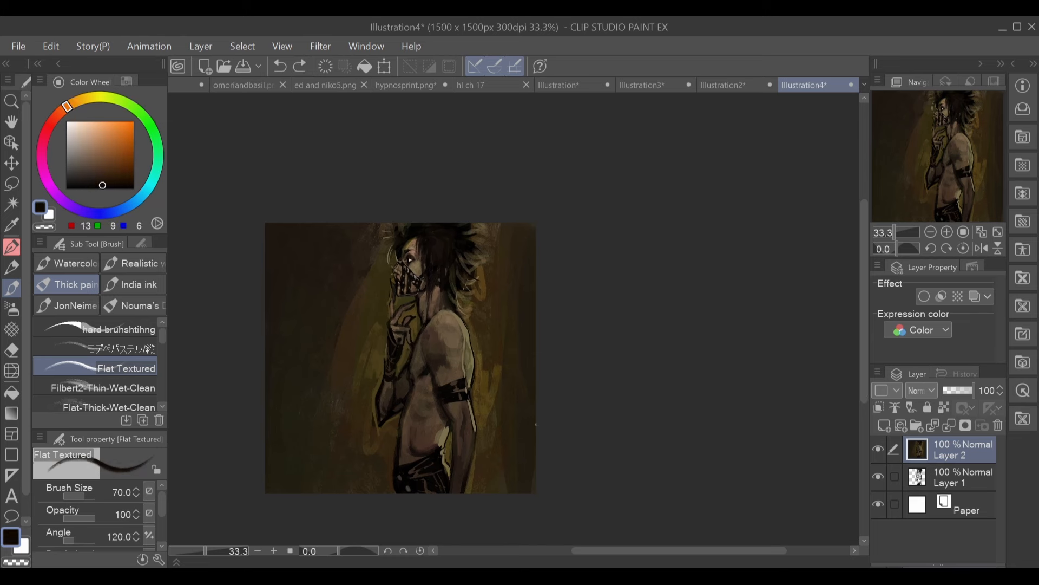
left_click(102, 349)
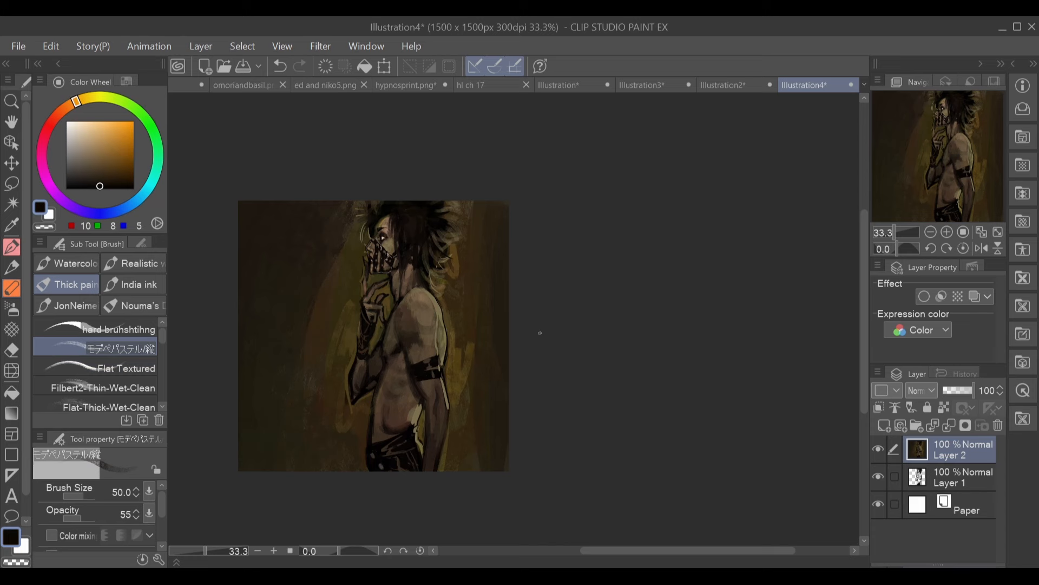
left_click(125, 368)
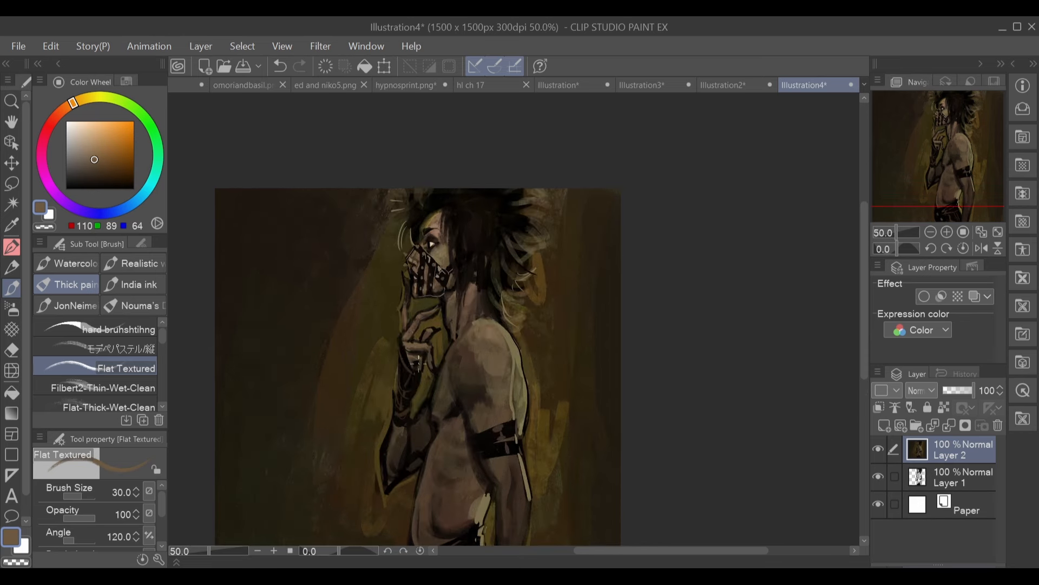
Crisp up the mask straps and add a small cross mark below the ear.
left_click(132, 187)
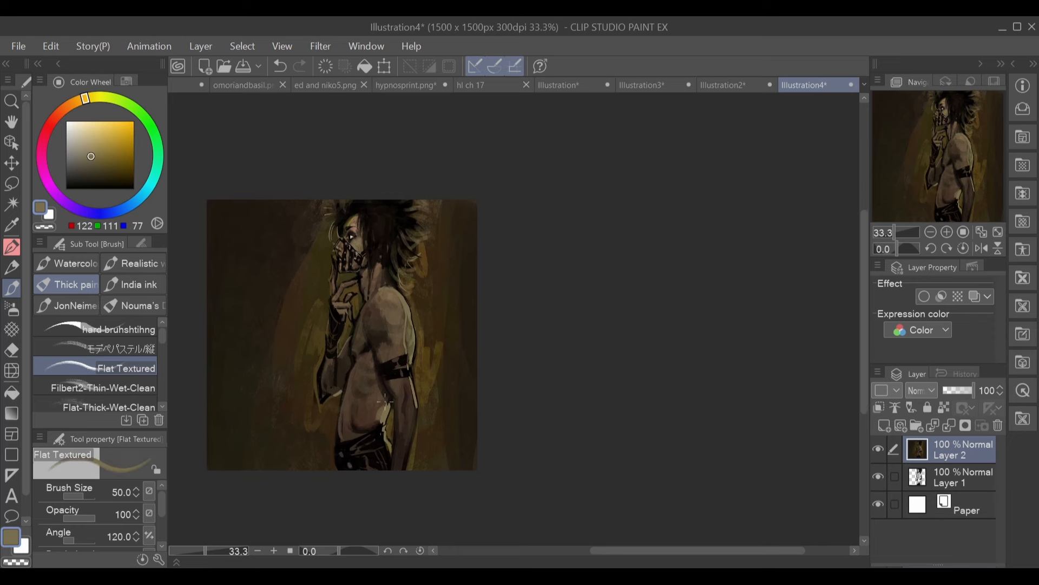
left_click(107, 349)
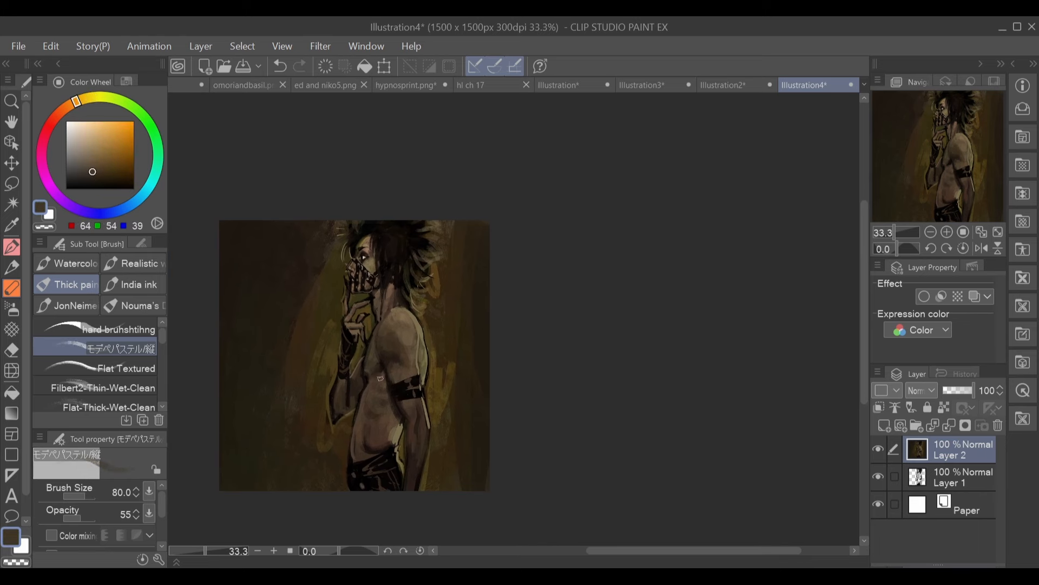
left_click(126, 368)
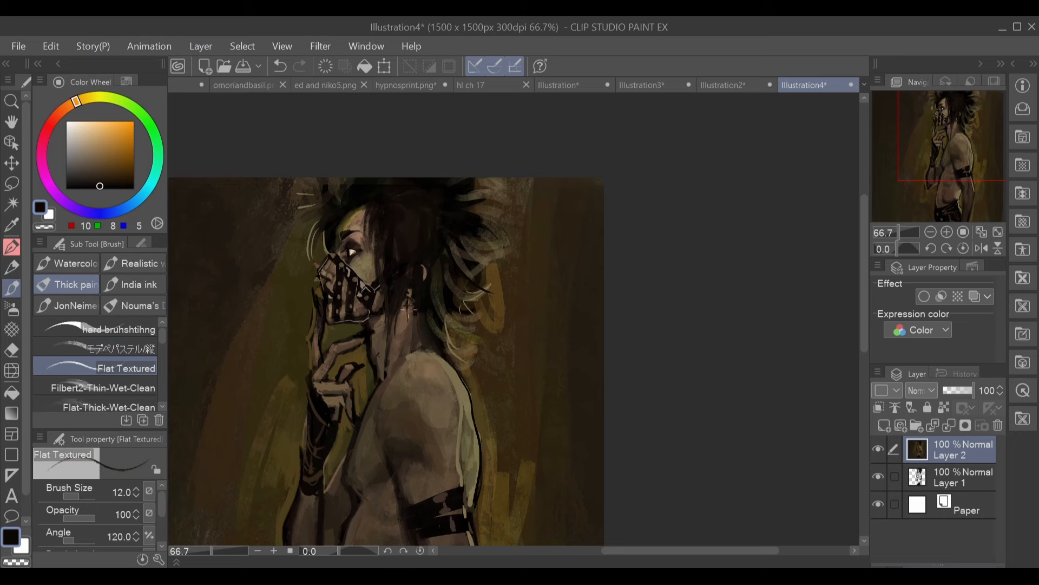
At 100% zoom, paint a small neck tattoo and warm brown background strokes with the hard brush.
left_click(406, 325)
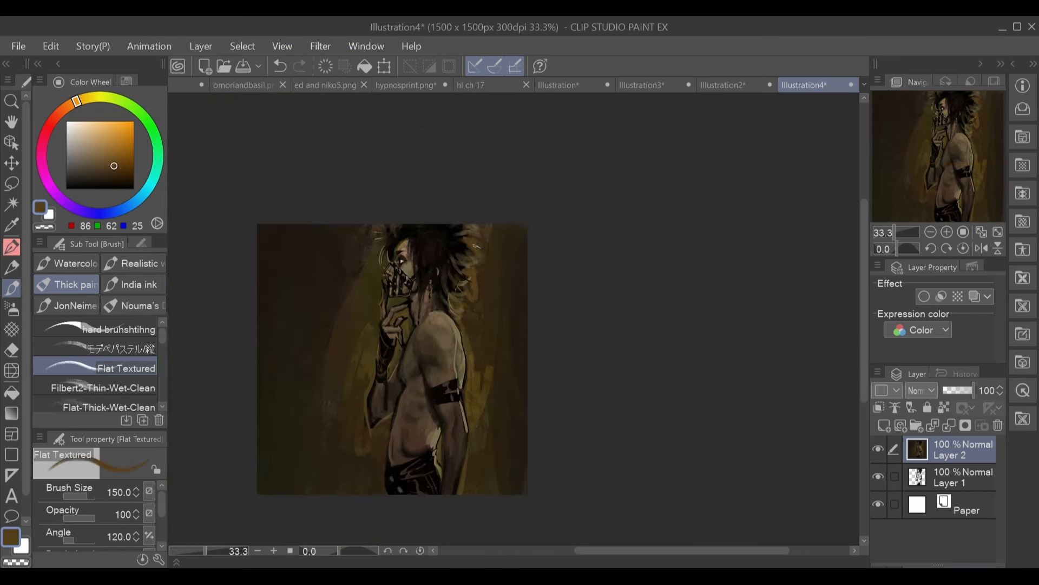
left_click(96, 349)
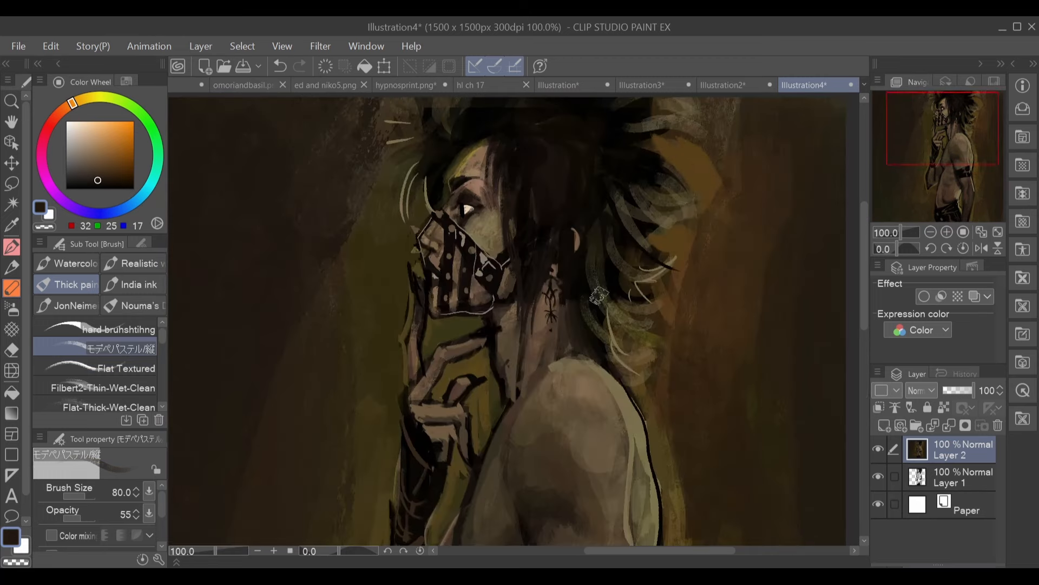
left_click(118, 329)
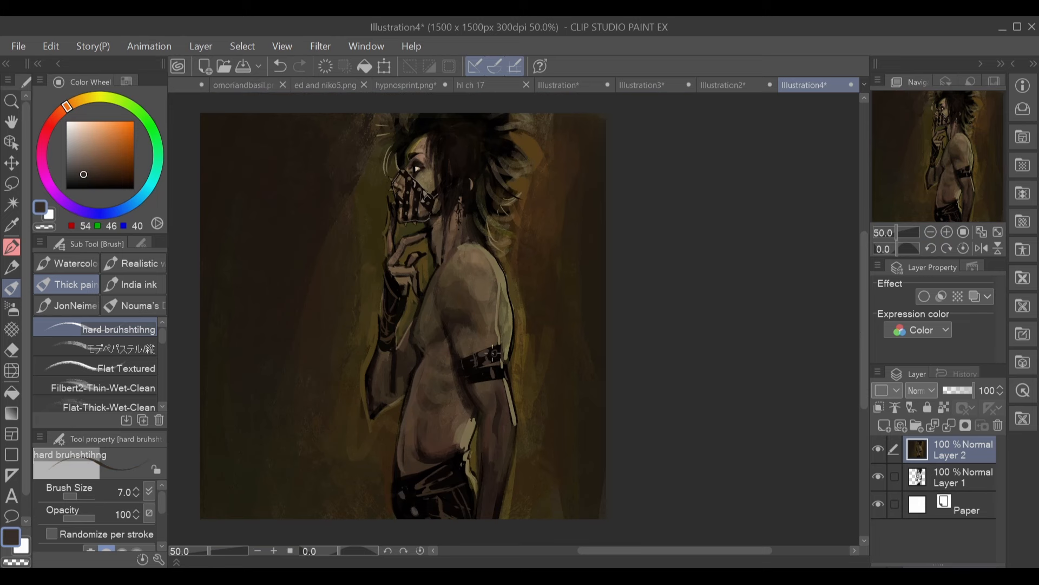
Duplicate Layer 2 as Layer 2 Copy and pick golden-brown background colours.
left_click(79, 167)
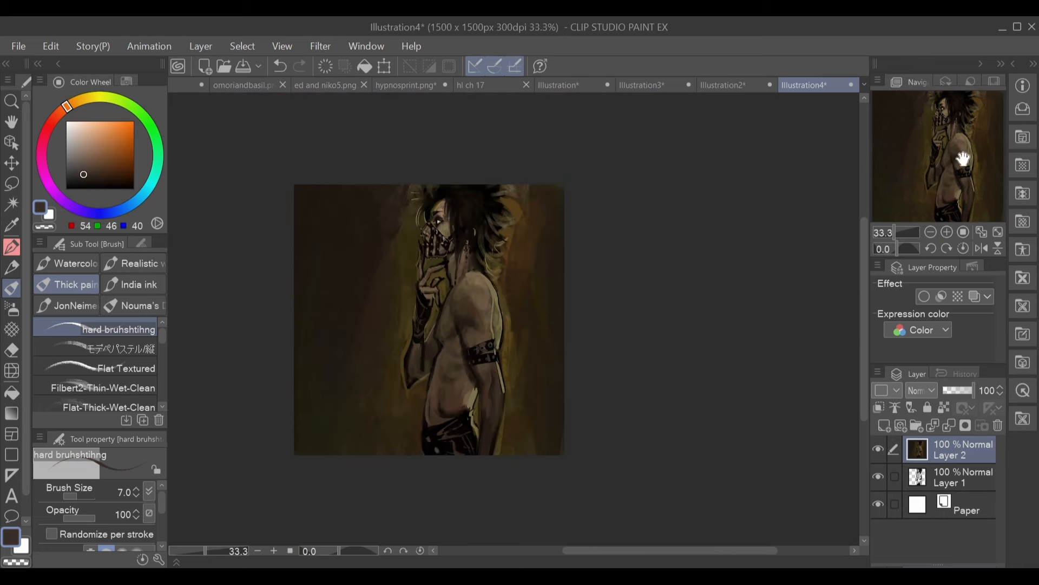
left_click(879, 449)
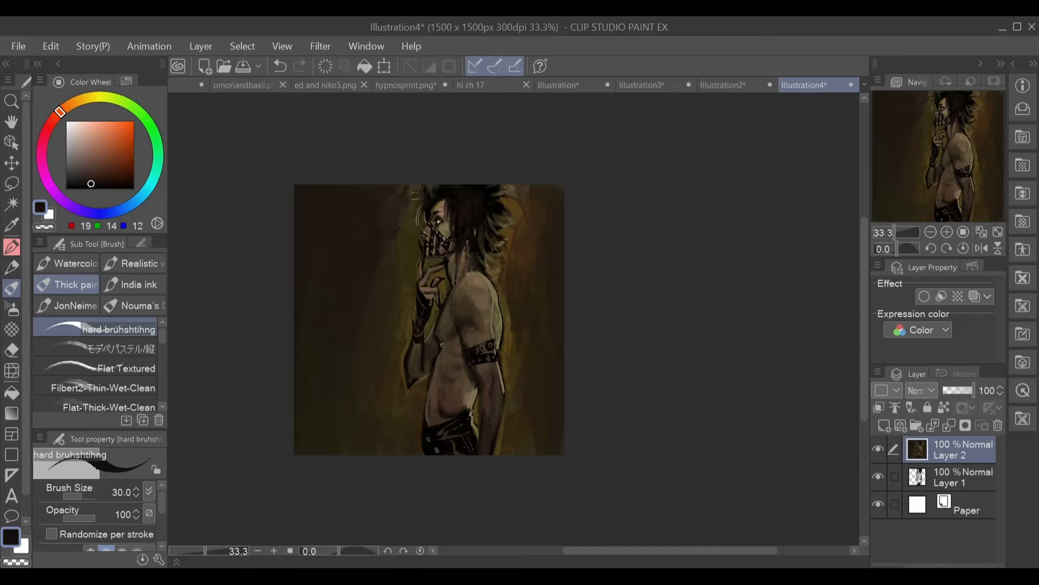
left_click(110, 163)
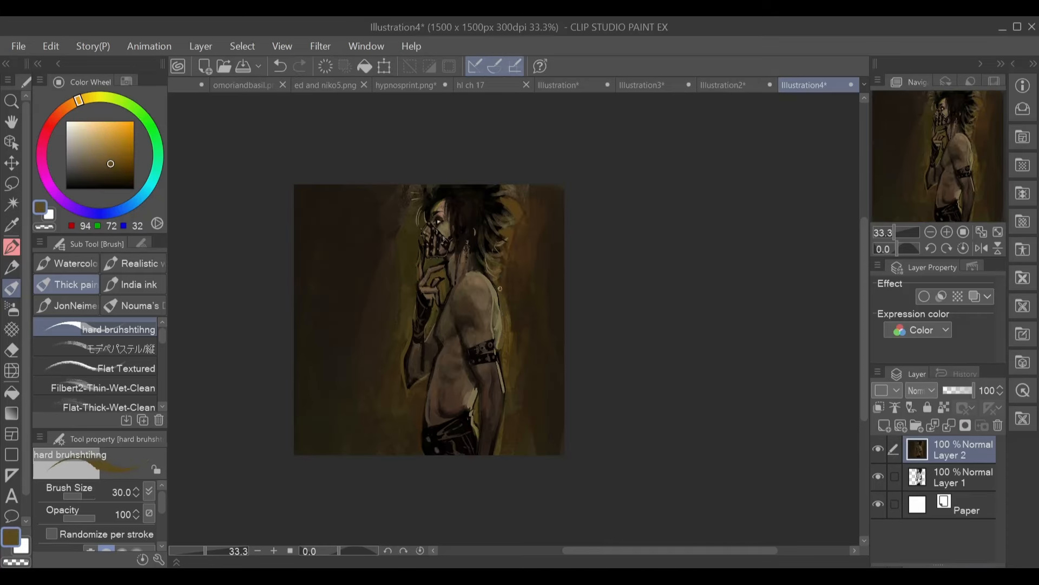
left_click(109, 185)
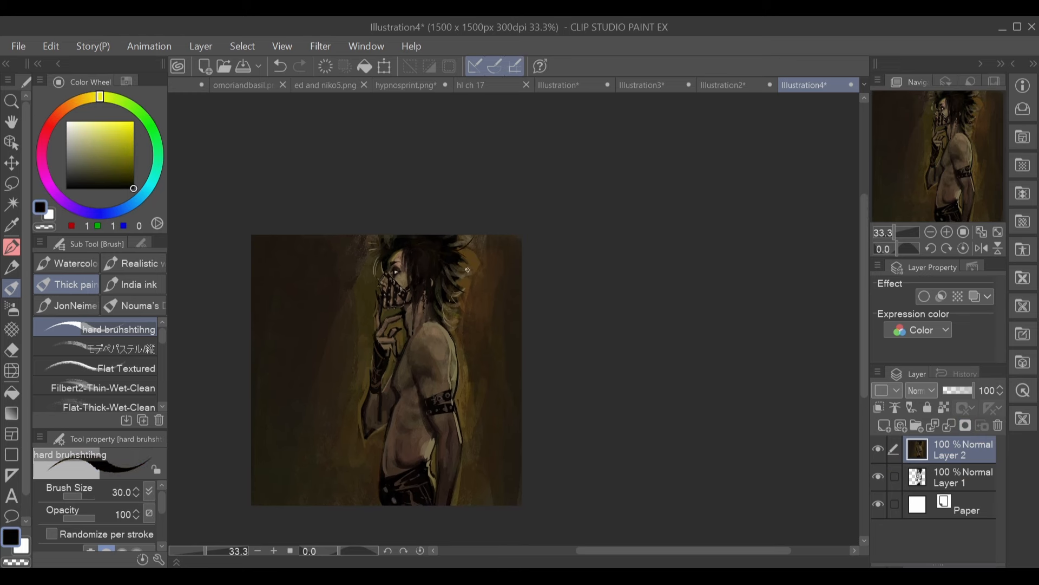
left_click(106, 177)
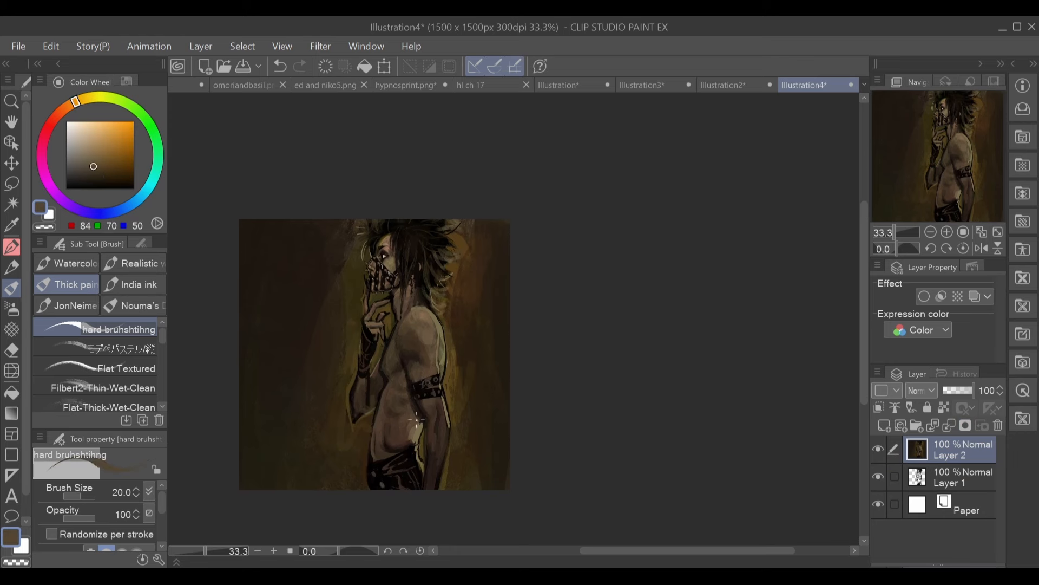
Paint textured golden-brown strokes and a warm glow behind the head.
left_click(126, 350)
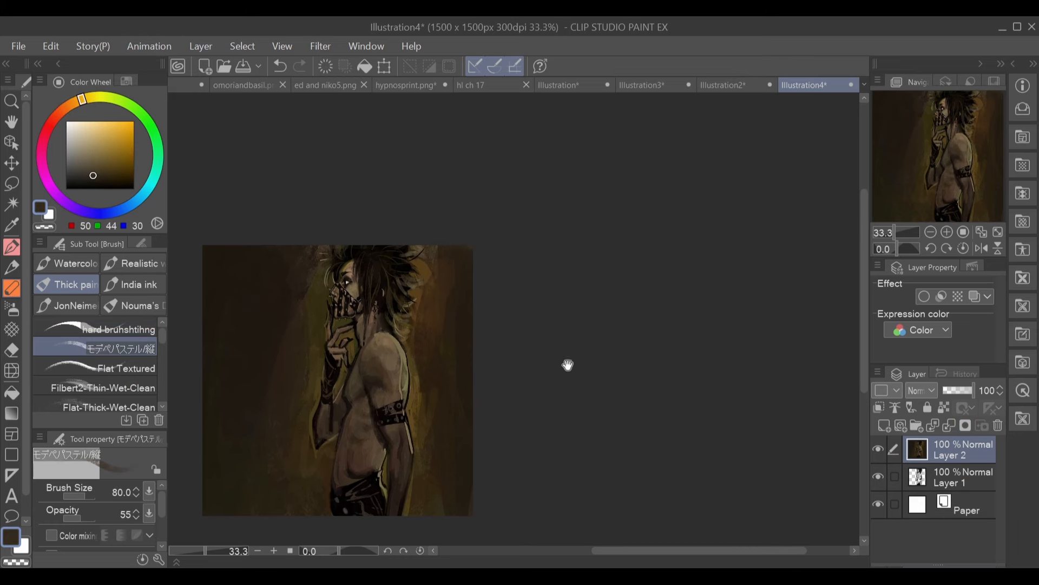
left_click(118, 329)
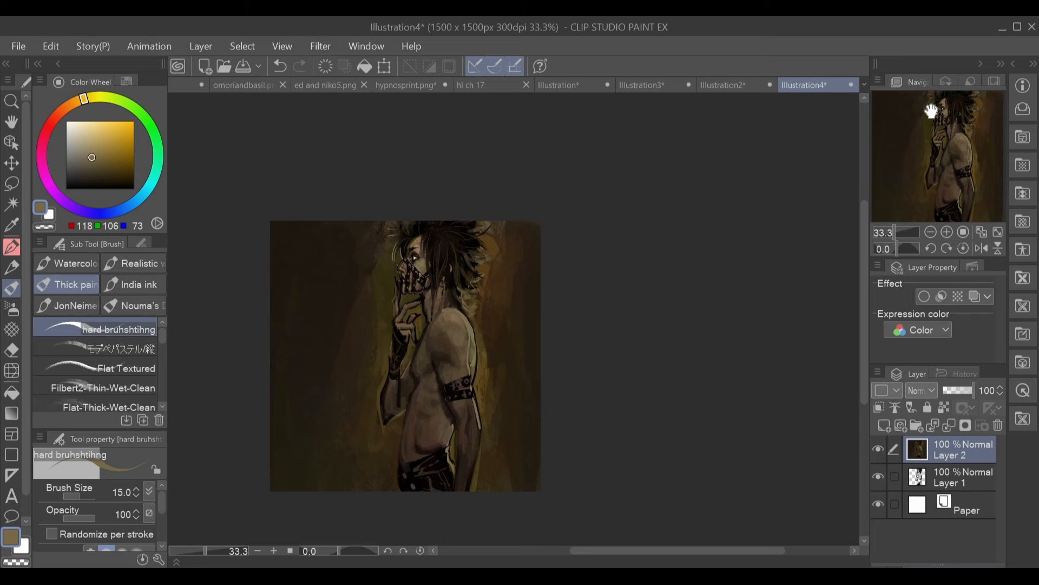
left_click(119, 349)
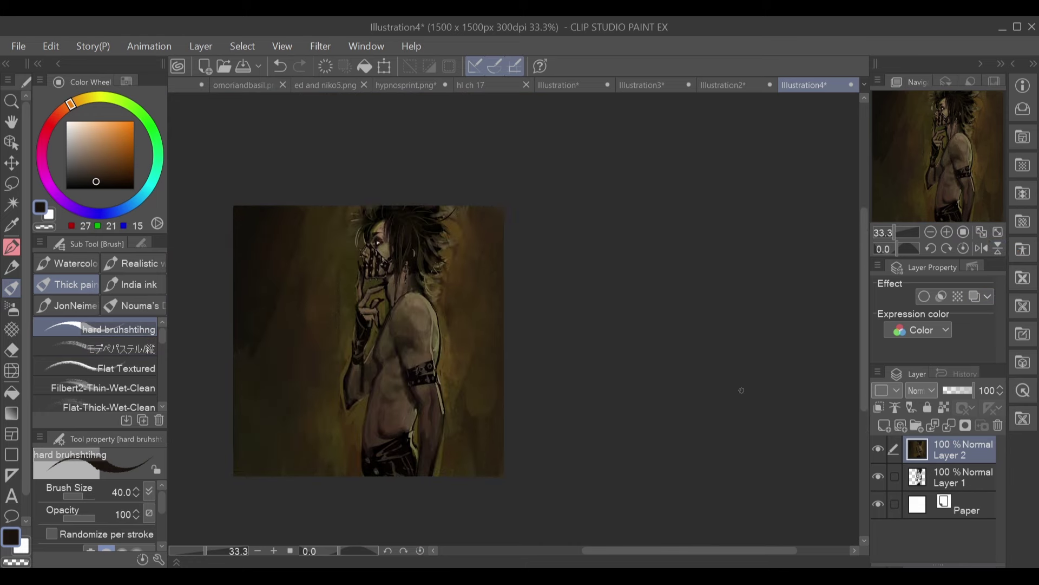
mouse_move(962, 211)
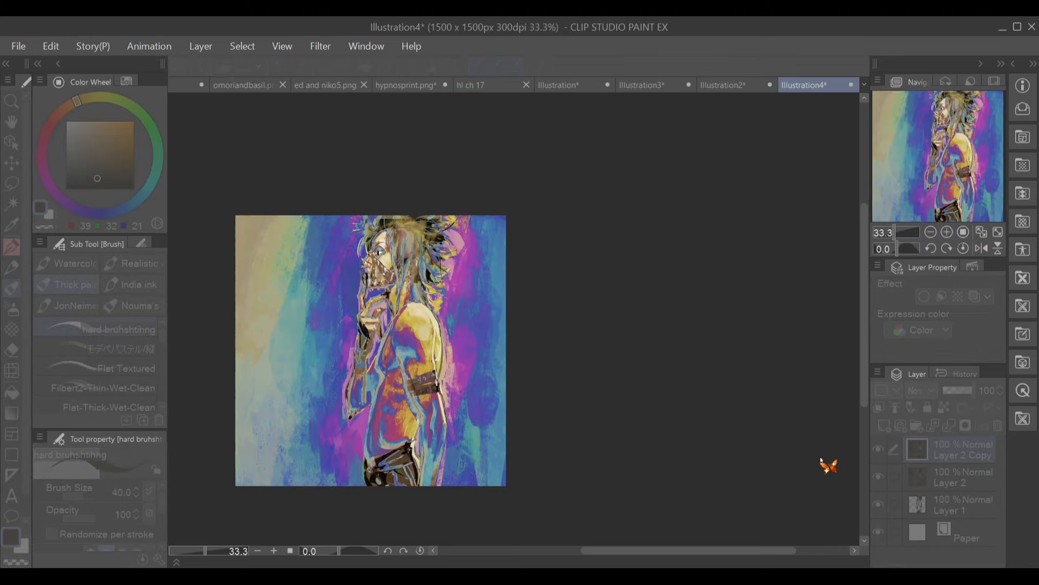
Try Pin light on Layer 2 Copy, discard it, lasso the torso and add Layer 3 in Multiply.
left_click(921, 390)
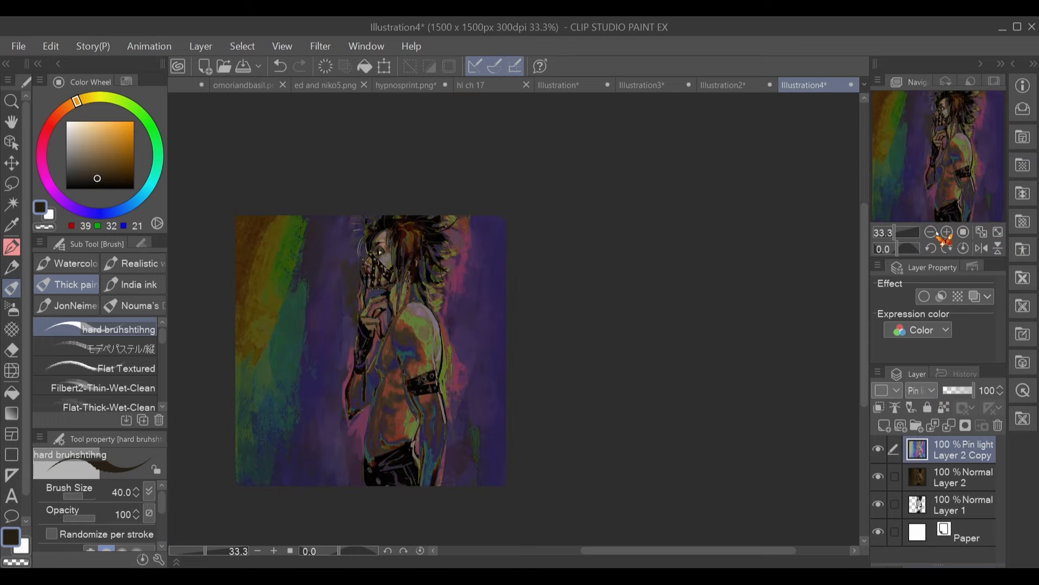
left_click(921, 390)
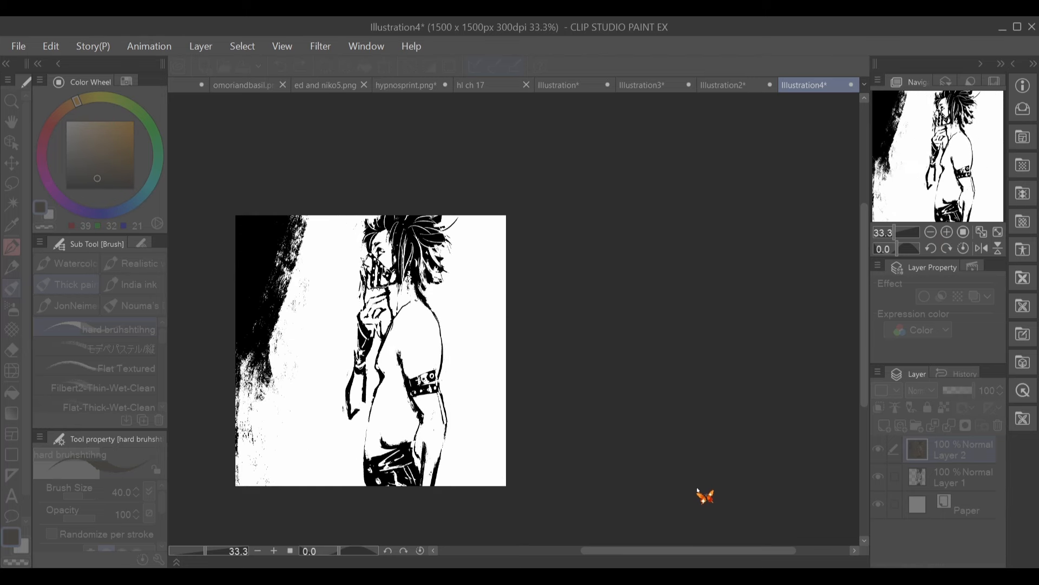
left_click(11, 184)
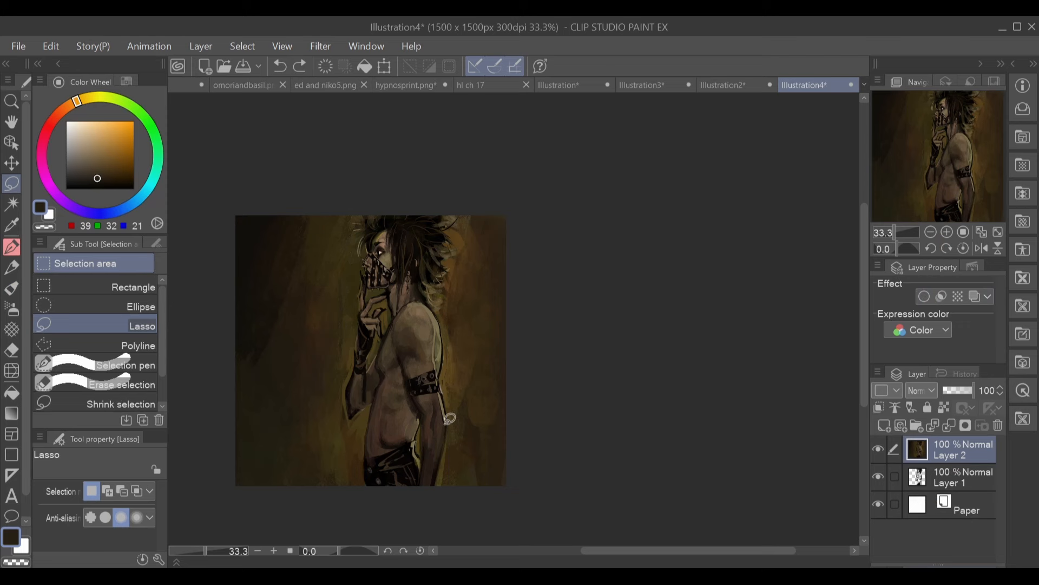
left_click(385, 66)
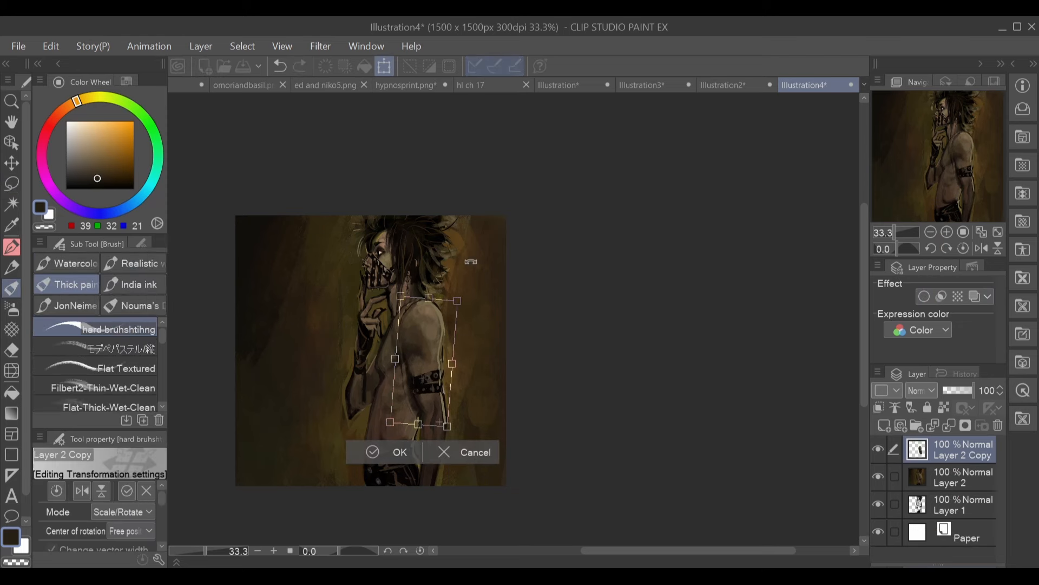
left_click(399, 451)
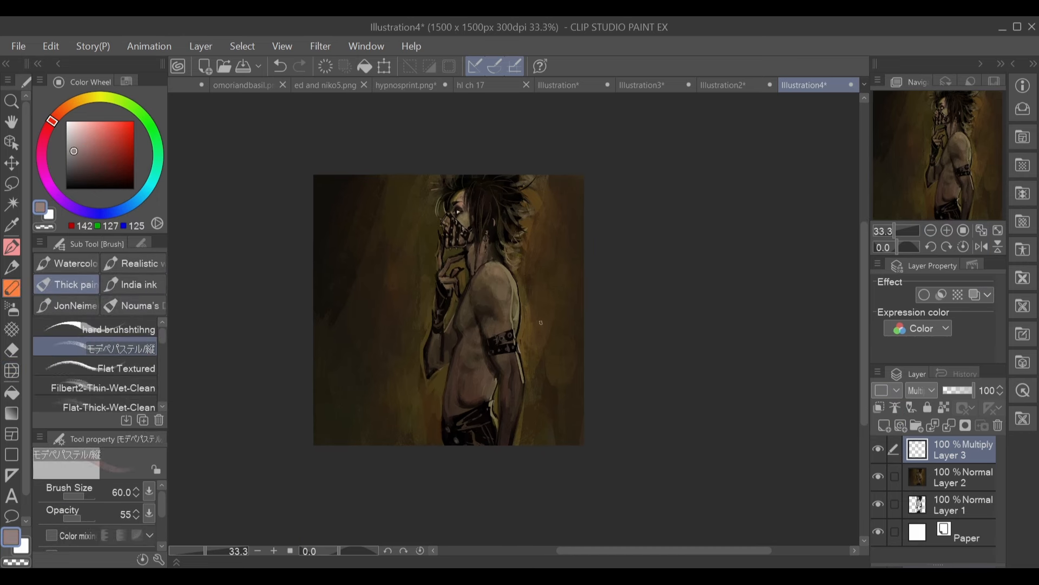
Delete the multiply layer, add Layer 3 and paint the background bright red-orange around the figure.
left_click(997, 424)
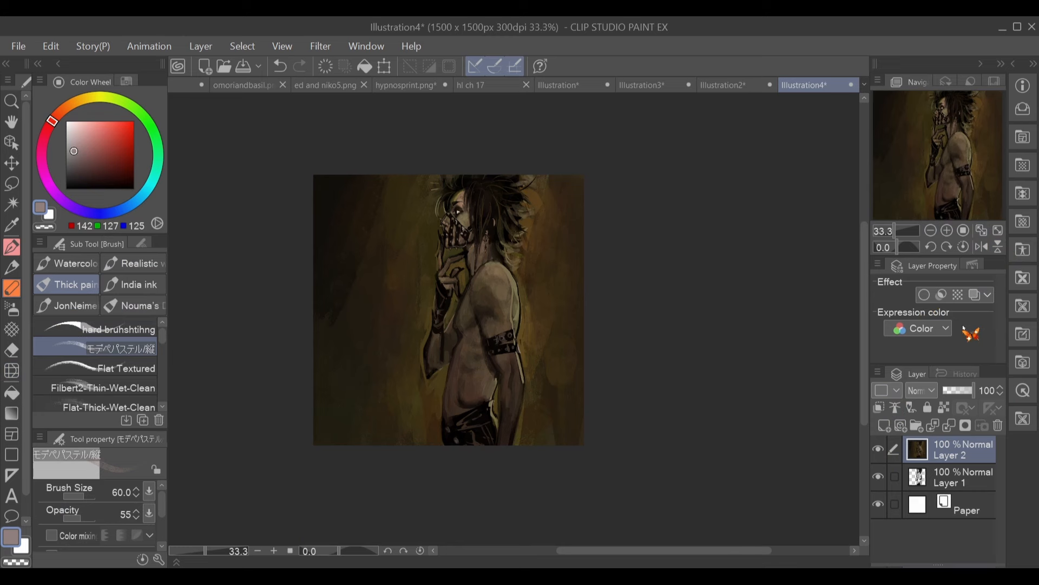
left_click(990, 295)
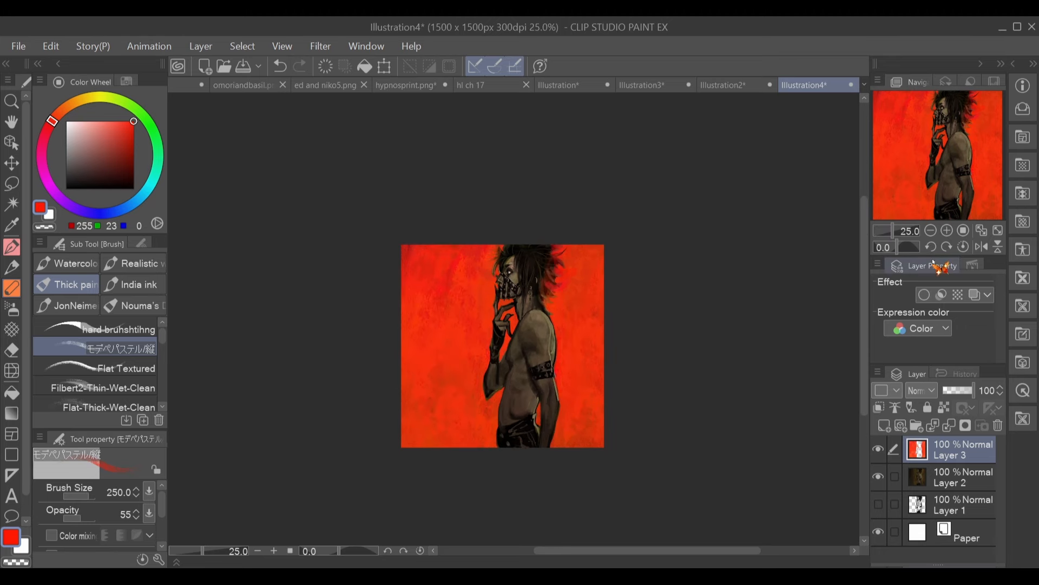
mouse_move(944, 462)
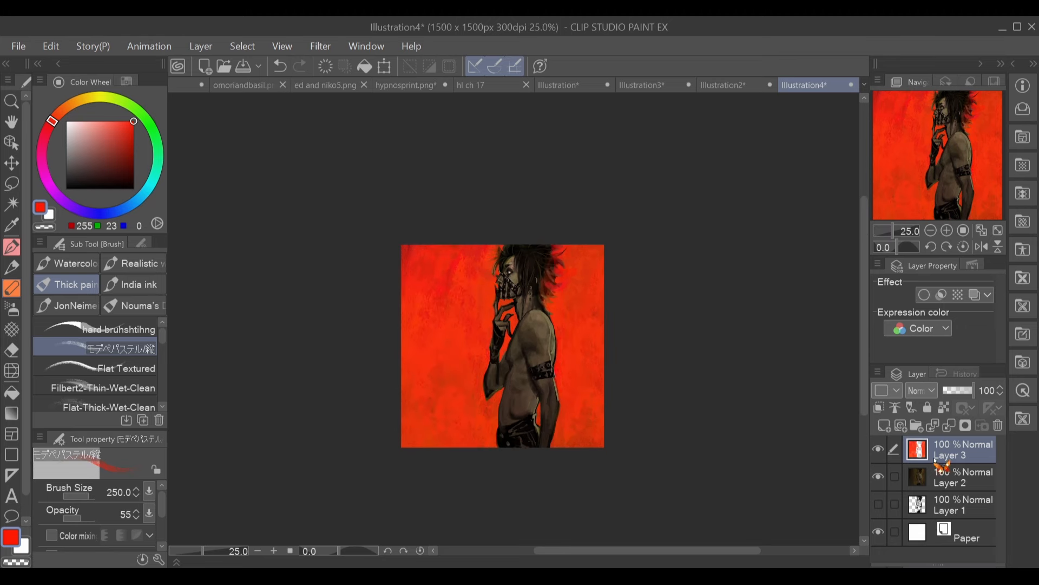
left_click(962, 476)
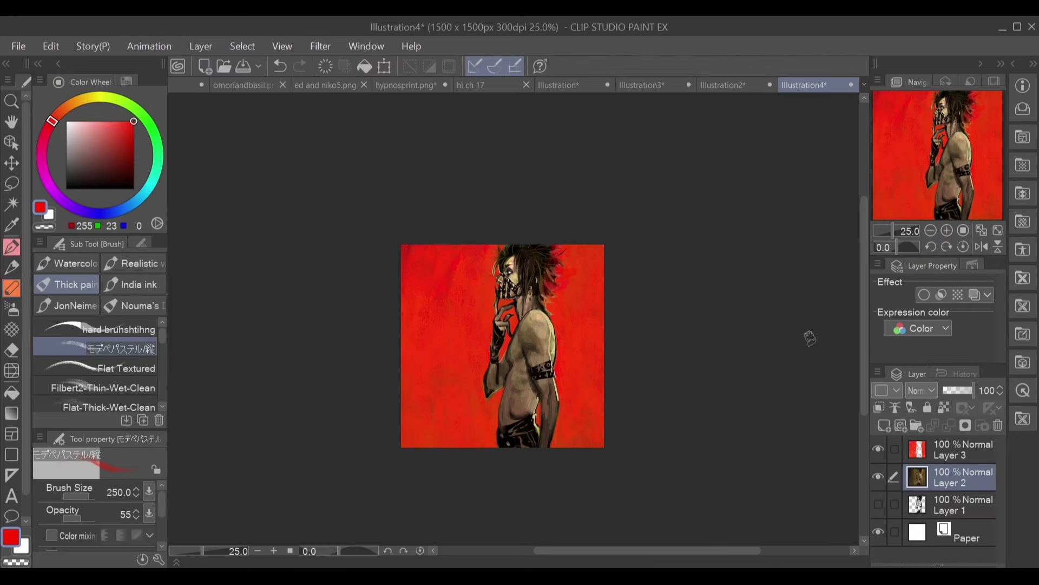
On Layer 3, brush red-orange in close along the spiky hair, mask and hand edges.
left_click(950, 448)
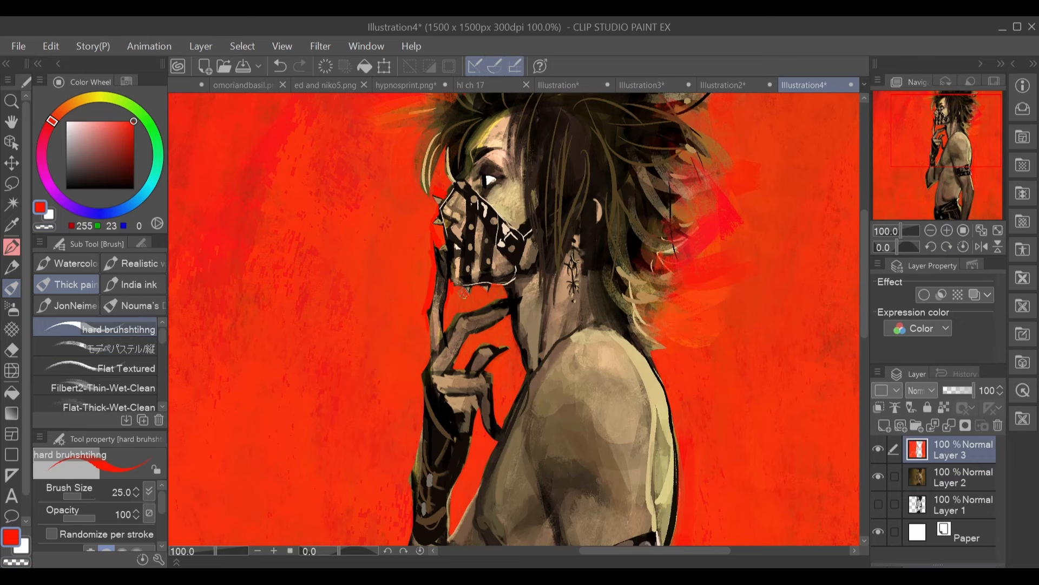
scroll("down", 3)
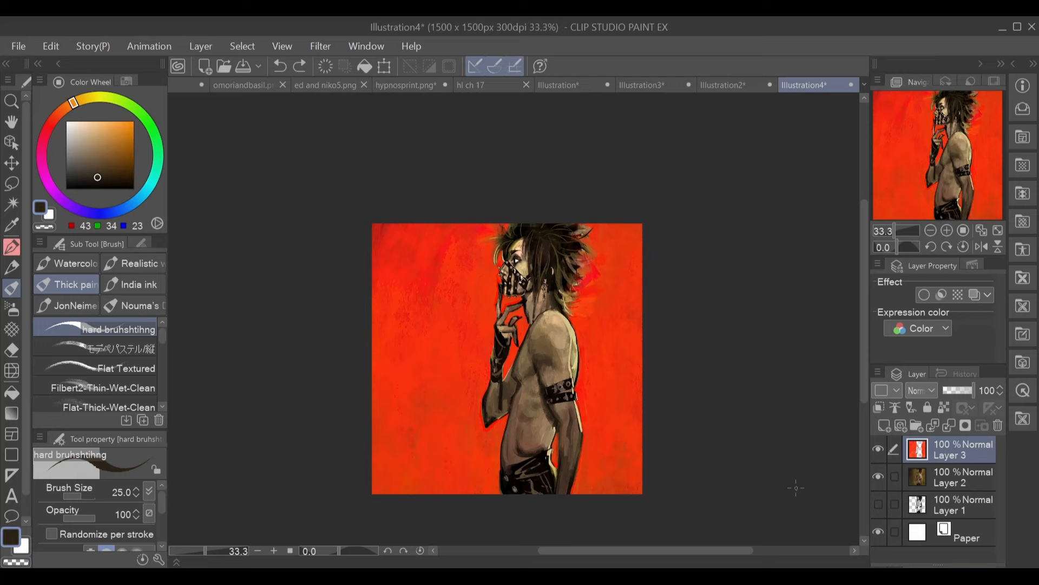
Zoom on the head, eyedrop background red and hair darks to fix edges, then un-mirror and move to Layer 2.
left_click(129, 123)
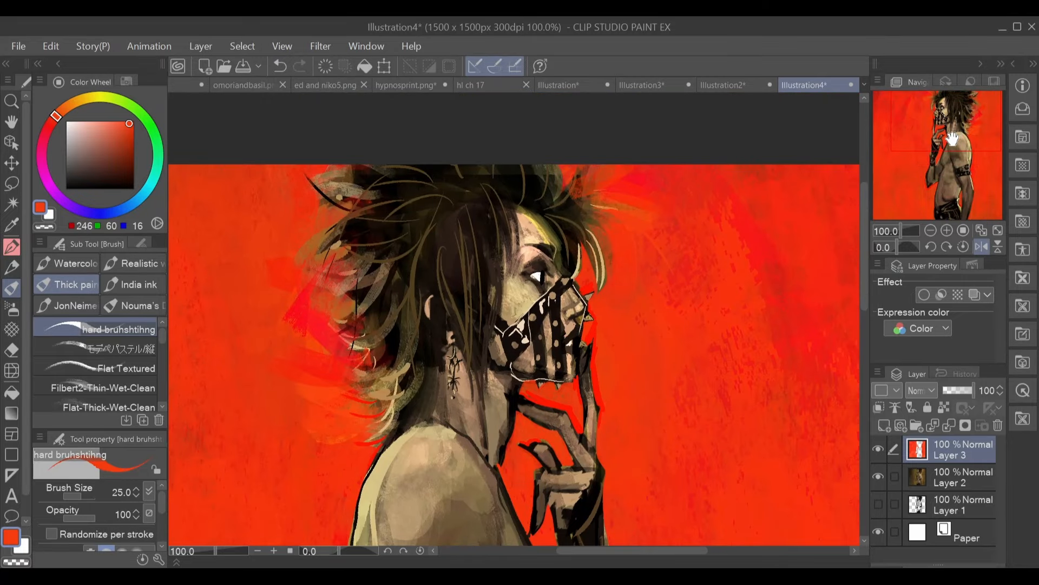
left_click(97, 181)
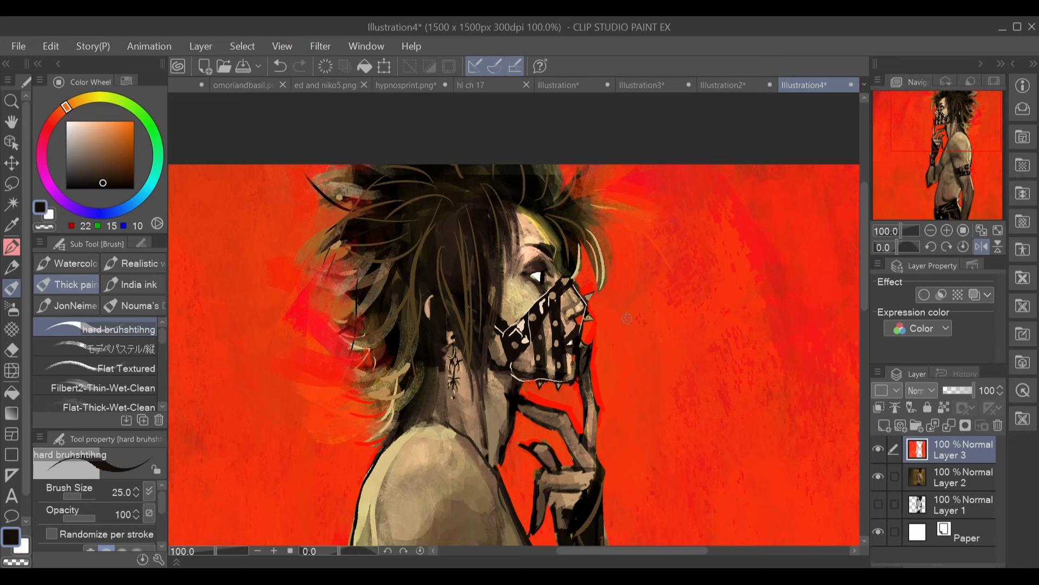
left_click(98, 181)
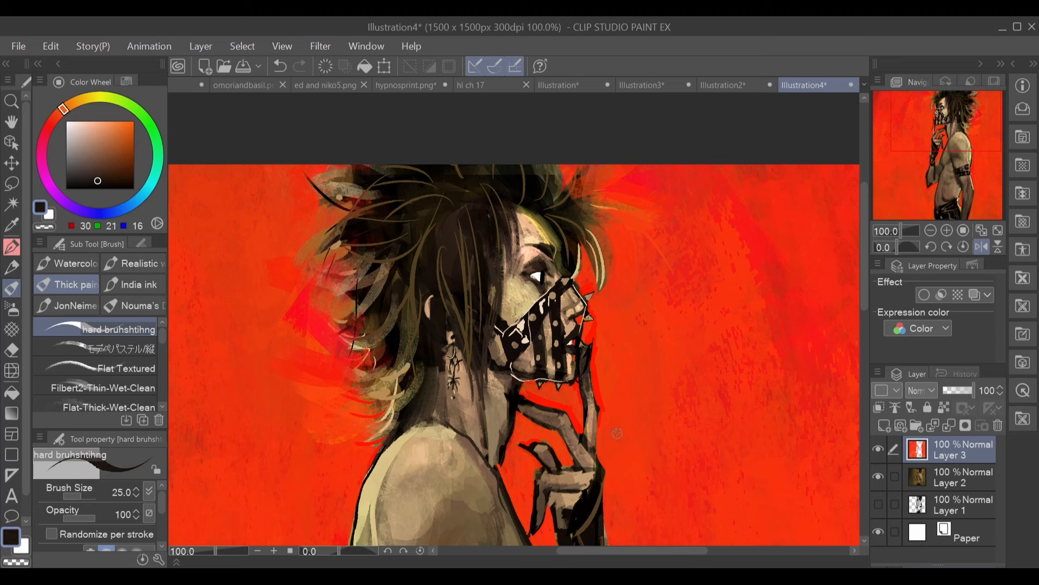
left_click(79, 125)
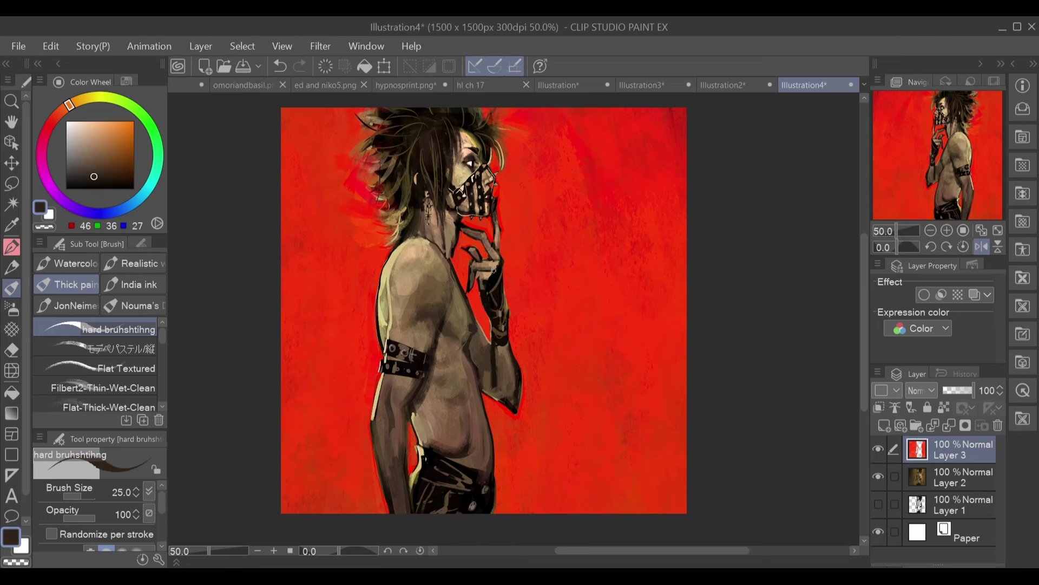
left_click(129, 123)
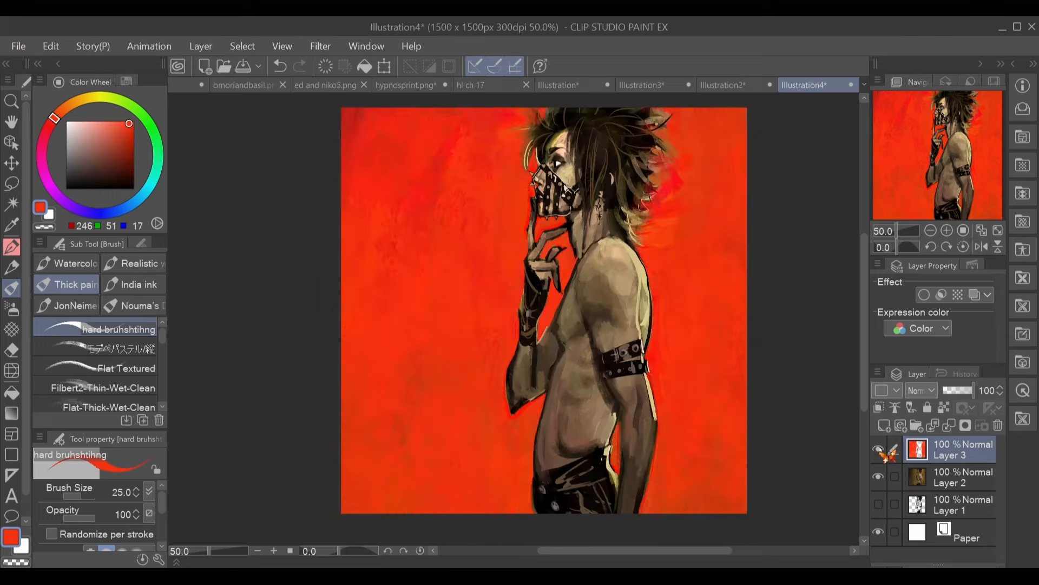
left_click(95, 166)
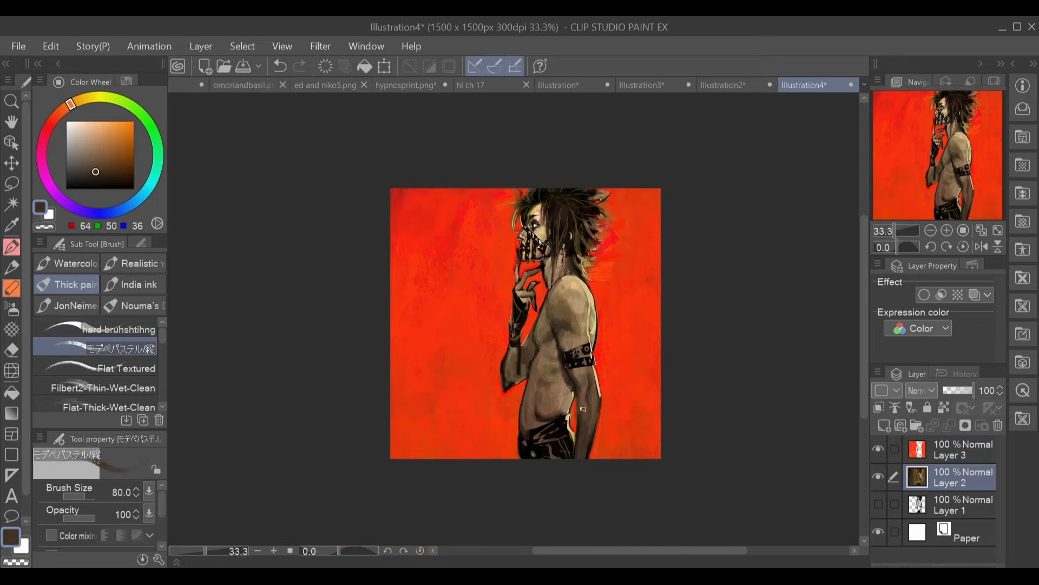
Brush touch-ups on the figure and background layers, rotating the view 180° to check.
left_click(101, 159)
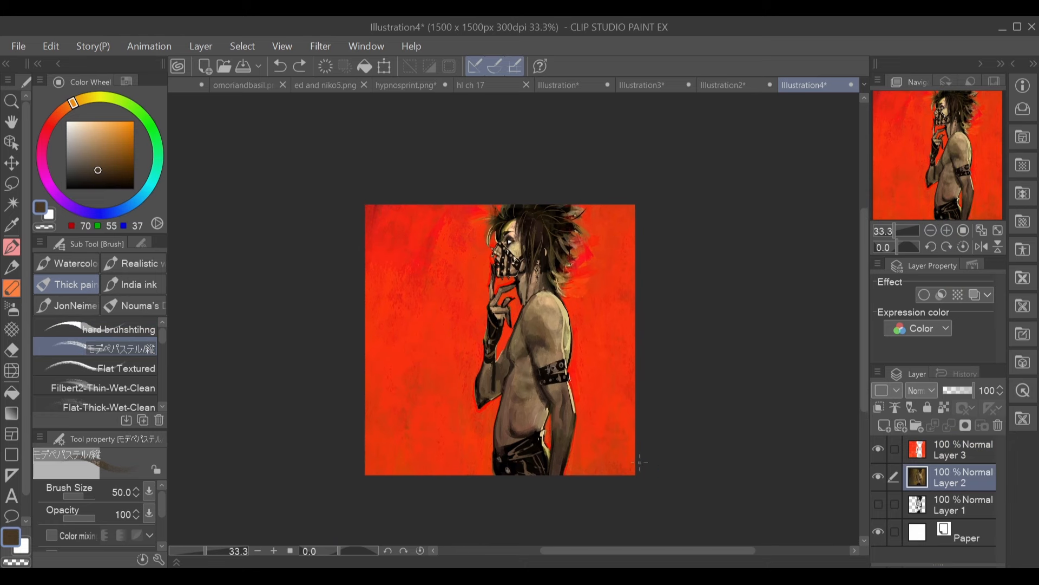
left_click(118, 329)
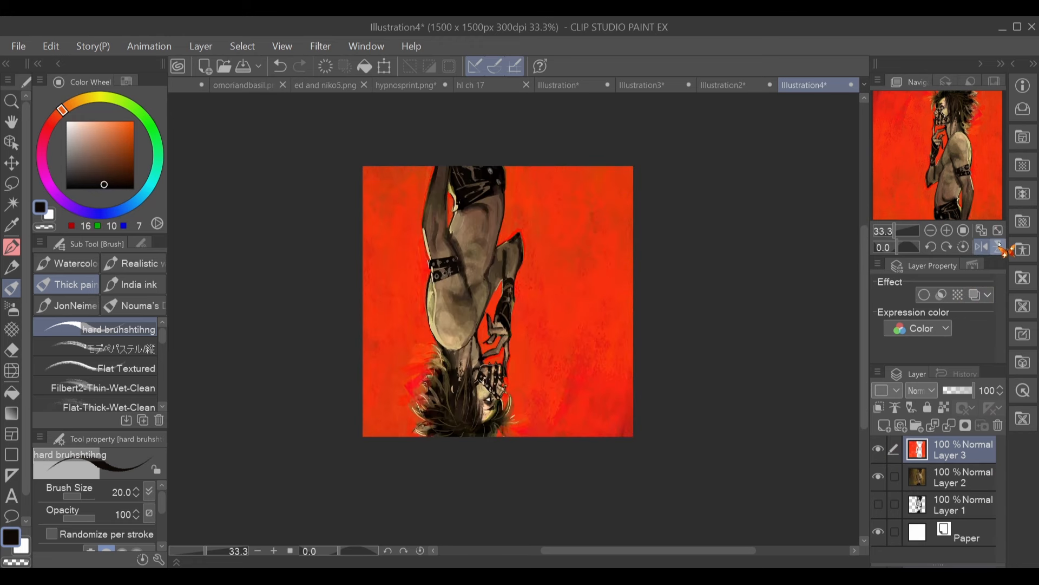
left_click(979, 245)
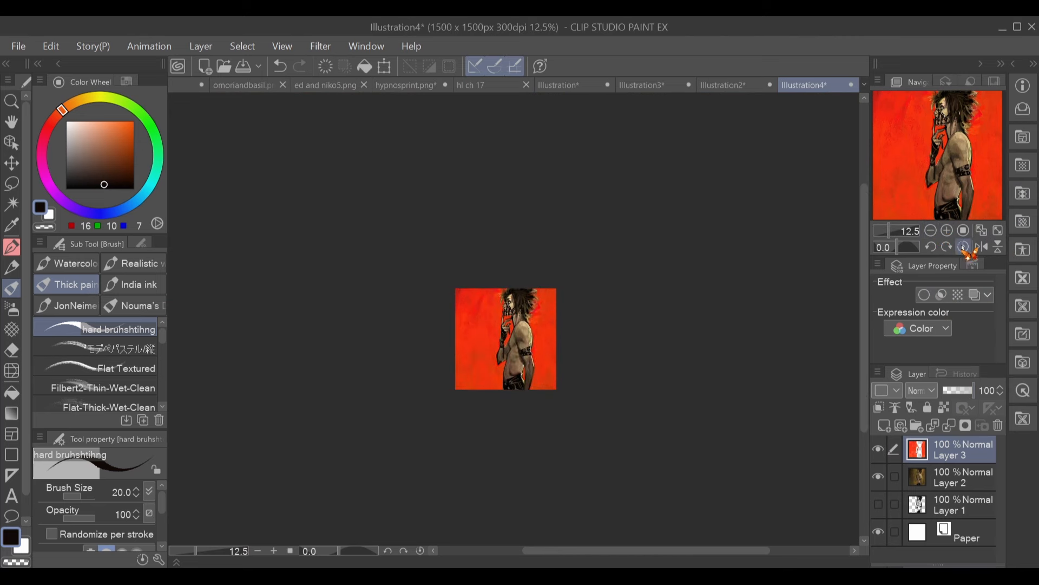
left_click(948, 230)
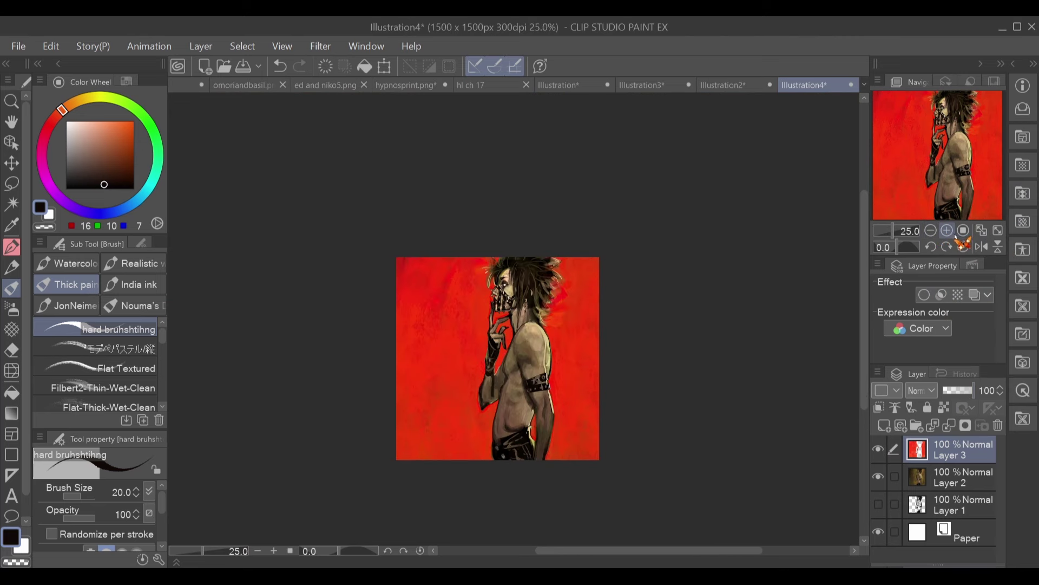